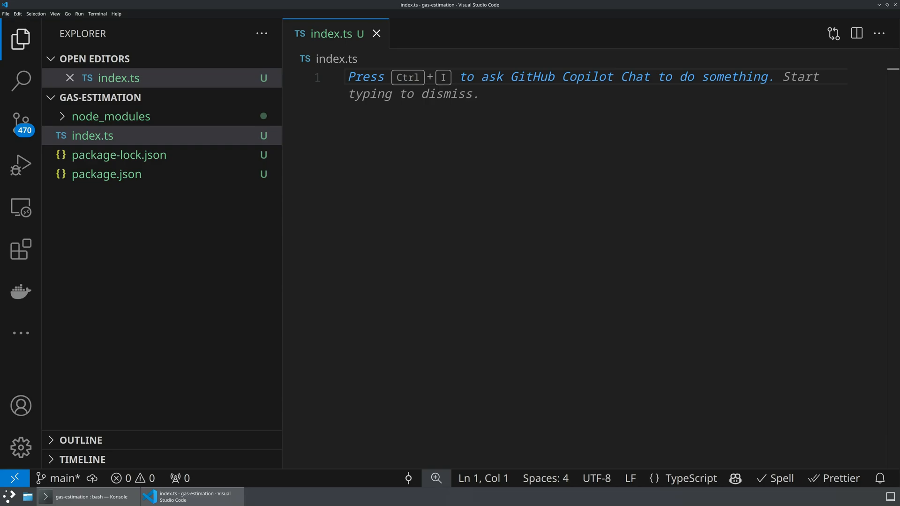
mouse_move(659, 212)
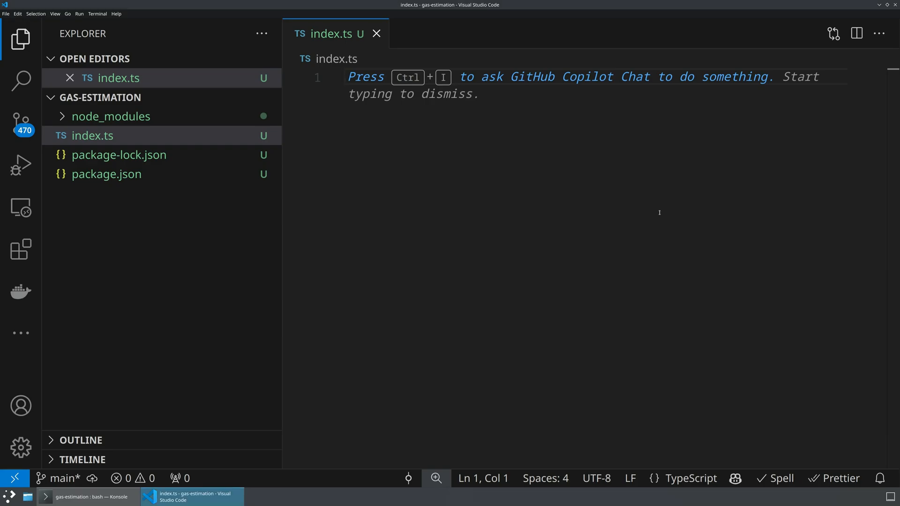
left_click(21, 39)
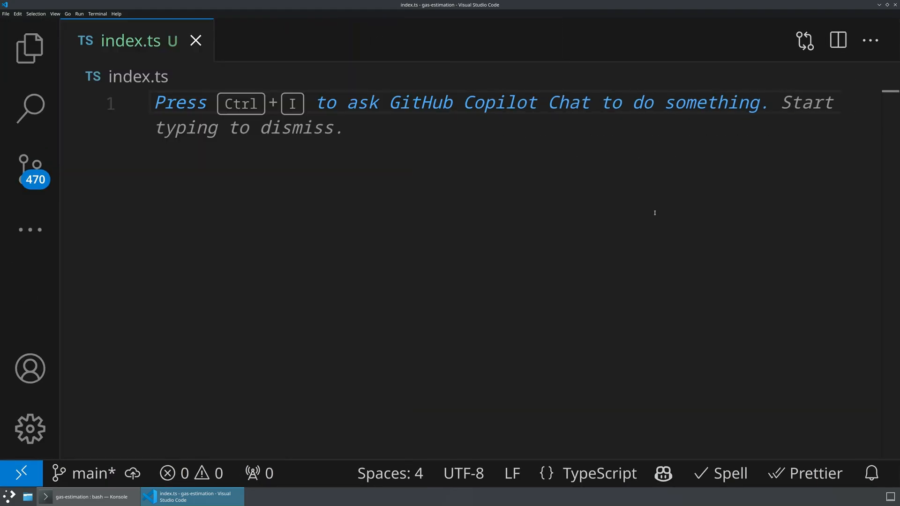
mouse_move(679, 239)
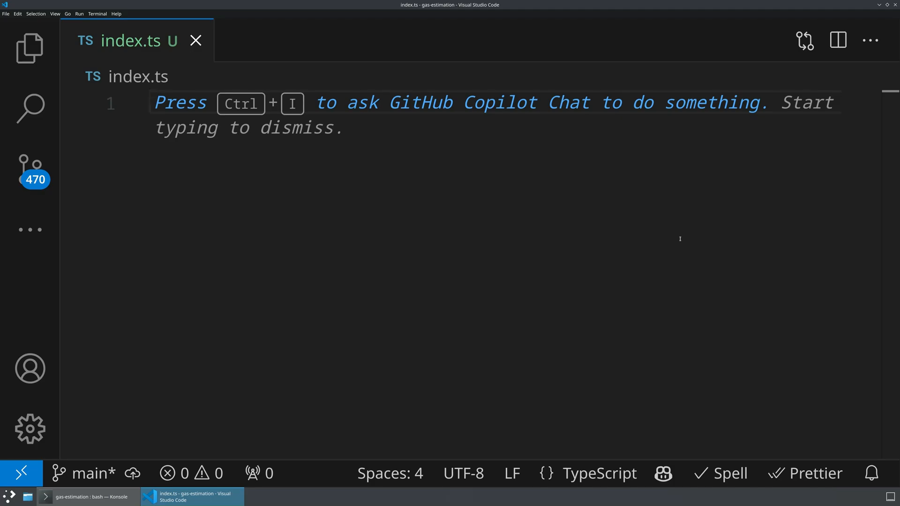
type("imports {")
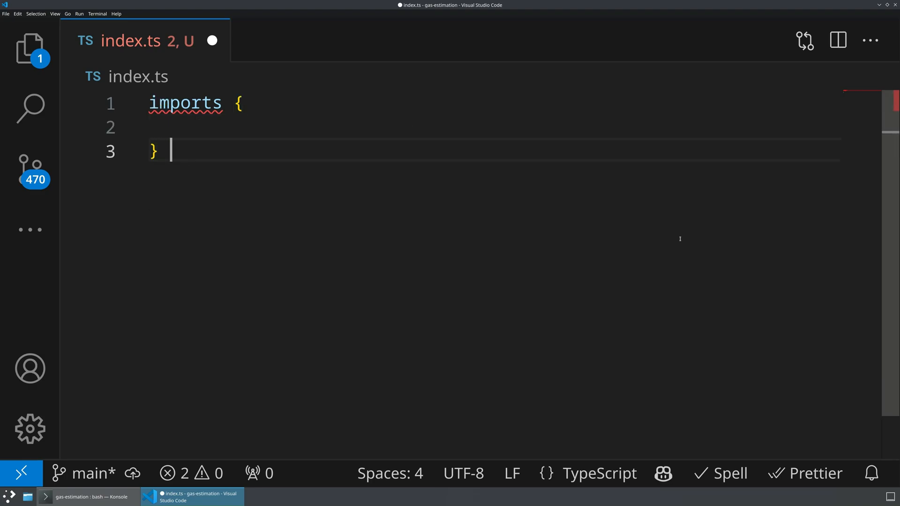
type("from './imports'")
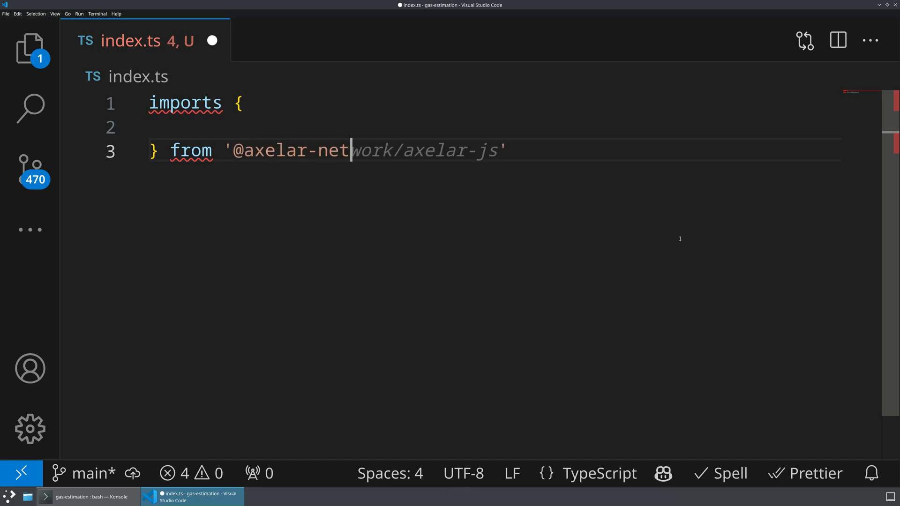
type("axelarjs-sdk")
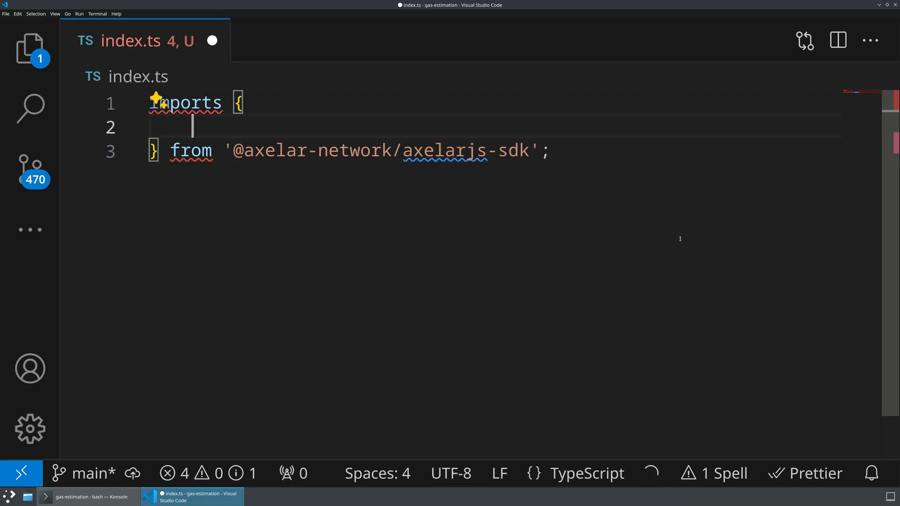
key("BackSpace")
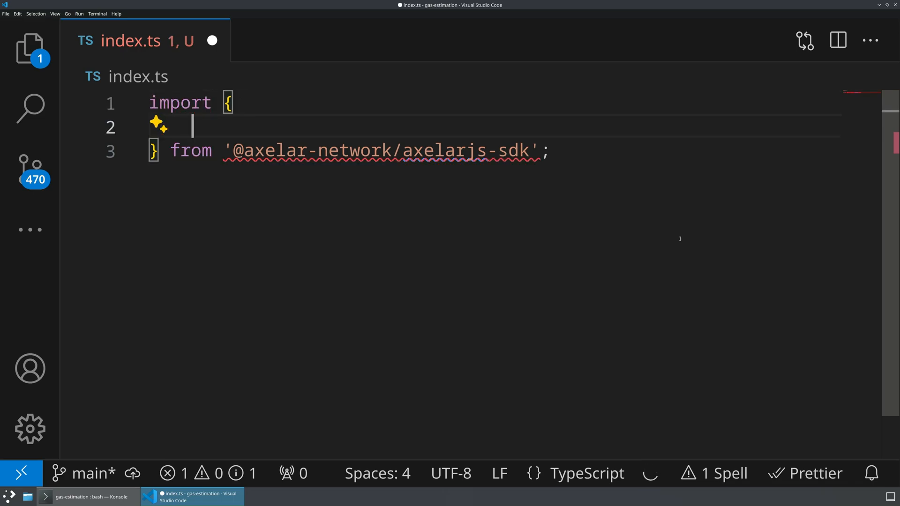
type("AxelarQueryAPI,")
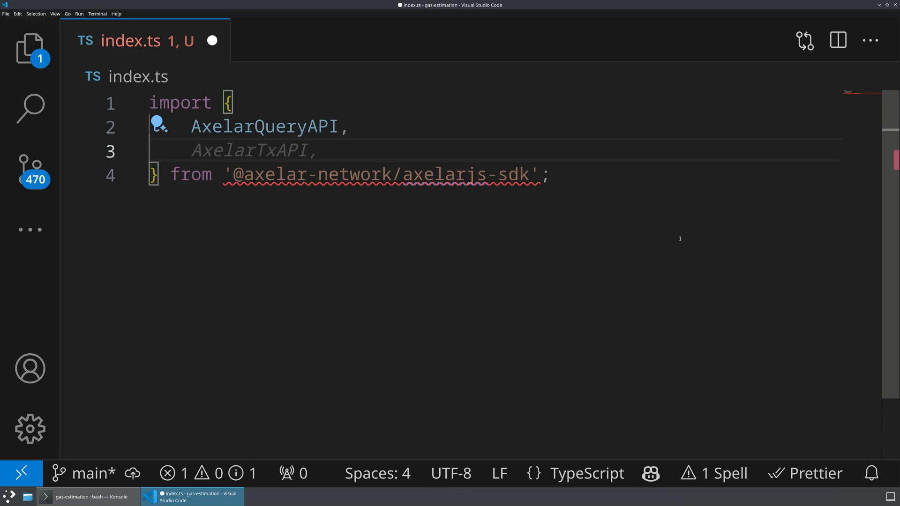
type("Environment,")
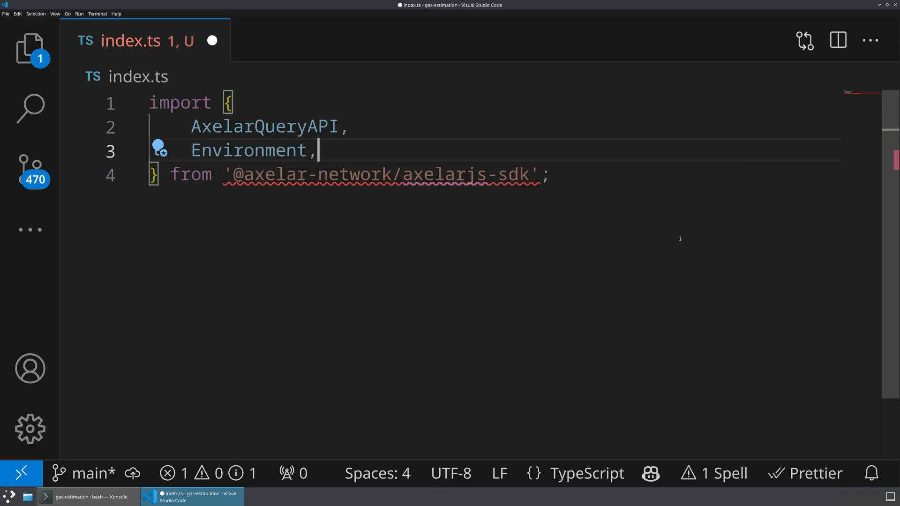
type("CHAINS")
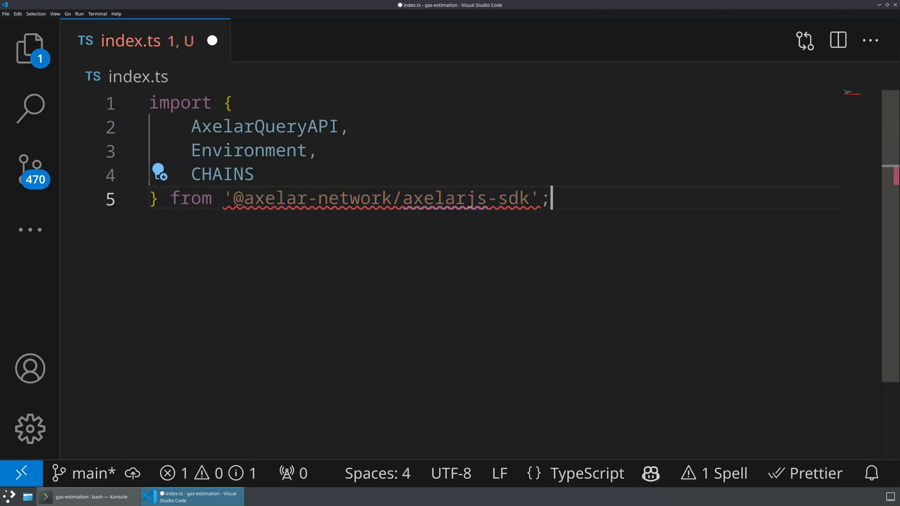
Step: Save the import block, glancing at the terminal and returning to index.ts
left_click(87, 496)
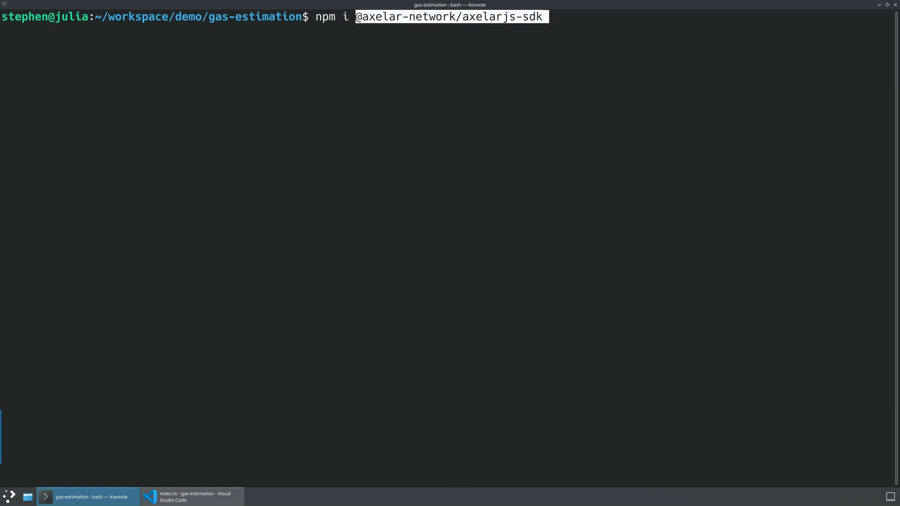
left_click(192, 497)
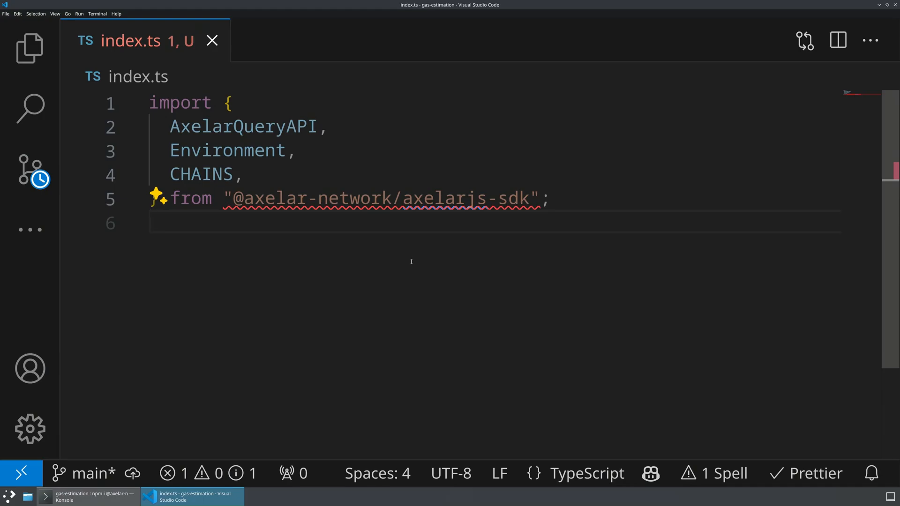
mouse_move(247, 127)
type("const API = new AxelarQueryAPI({envir})")
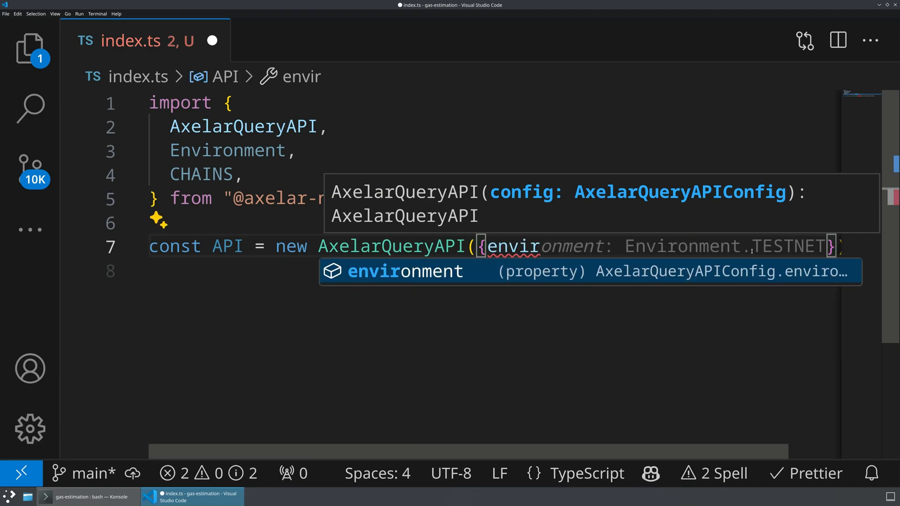
Step: Create const API = new AxelarQueryAPI({ environment: Environment.TESTNET }) below the imports
key("Enter")
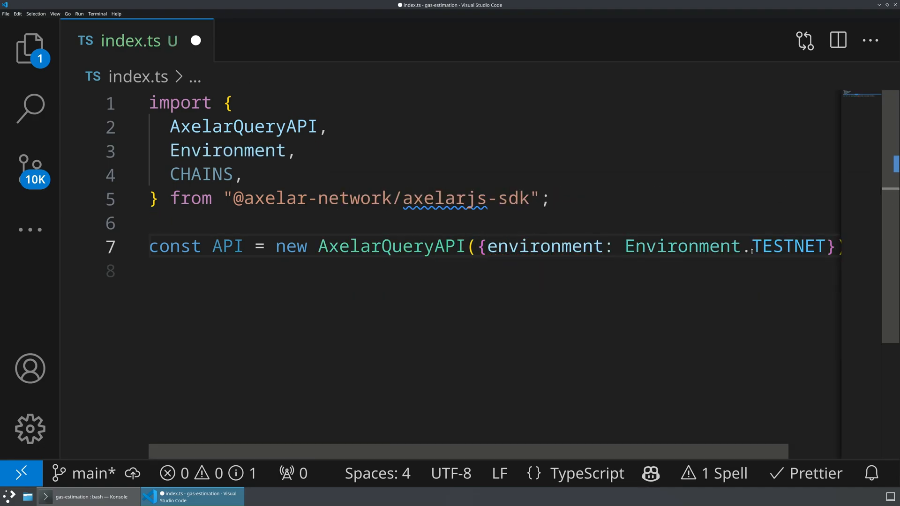
scroll("right", 3)
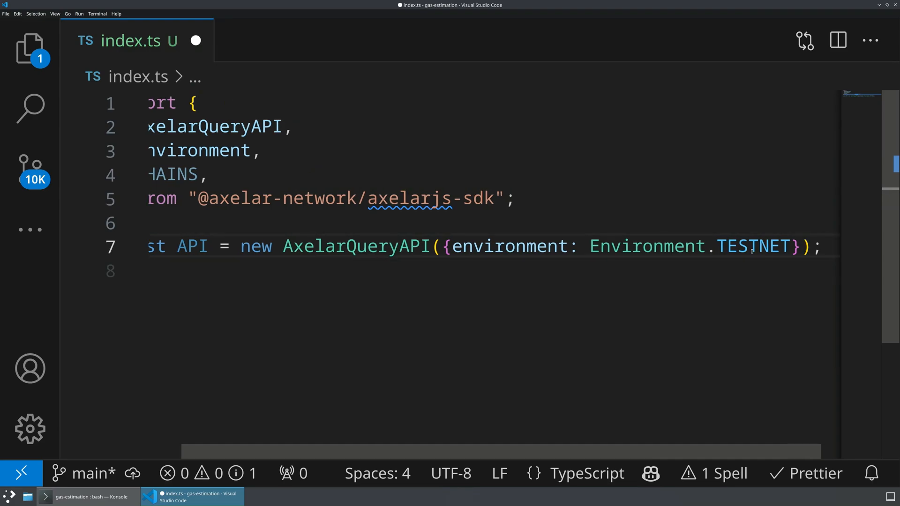
scroll("left", 3)
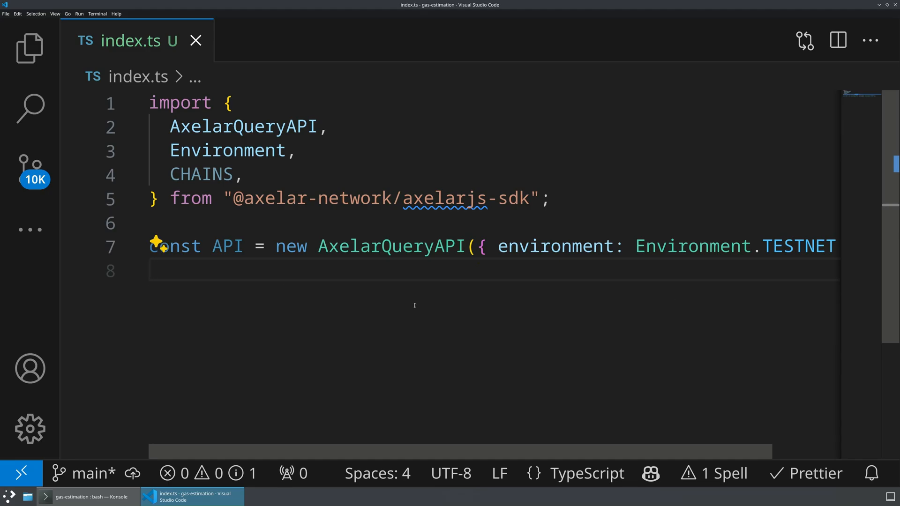
mouse_move(414, 305)
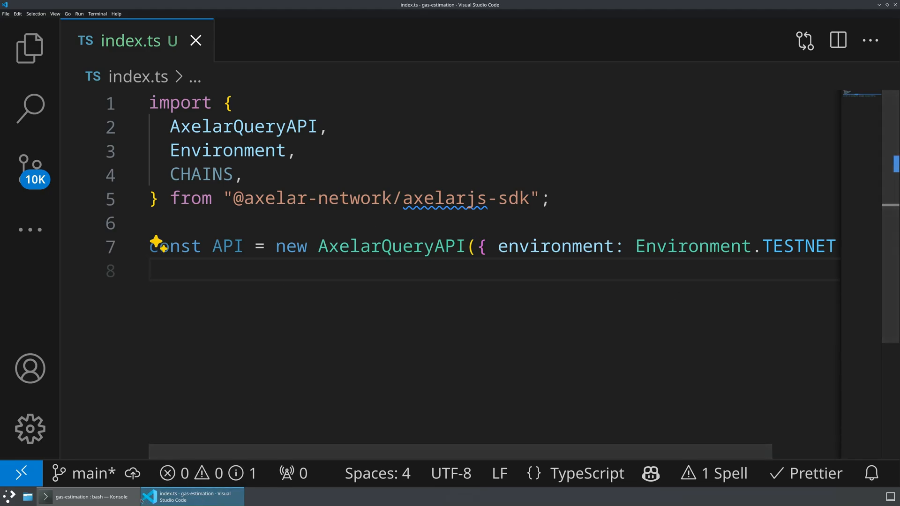
Step: Install ethers with npm i ethers in Konsole and return to index.ts
left_click(86, 496)
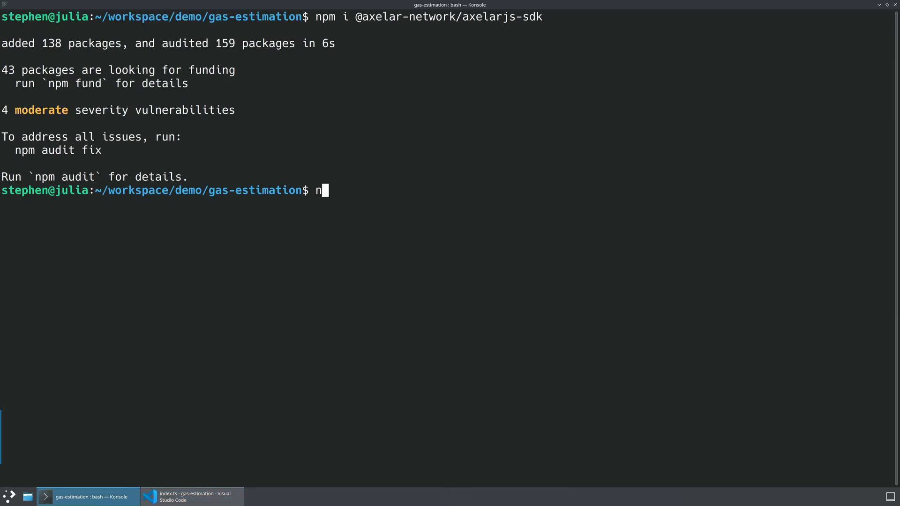
type("pm i ethers")
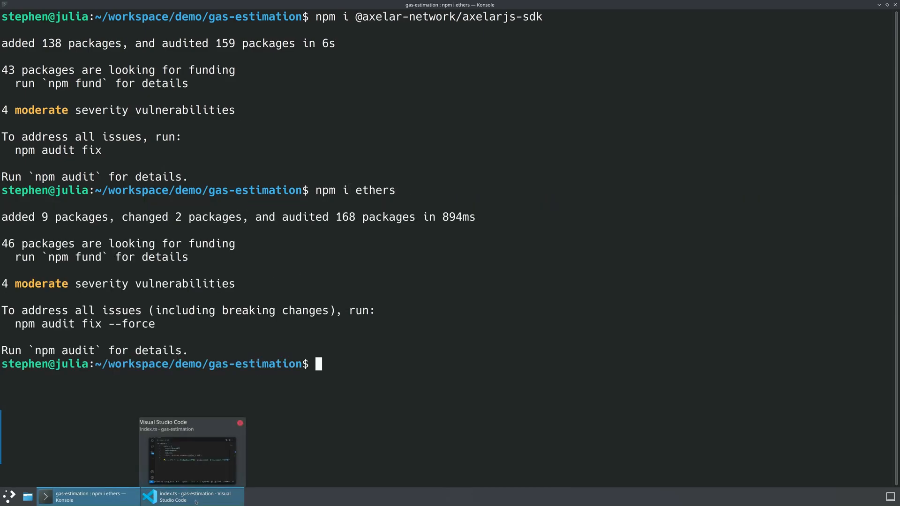
left_click(193, 496)
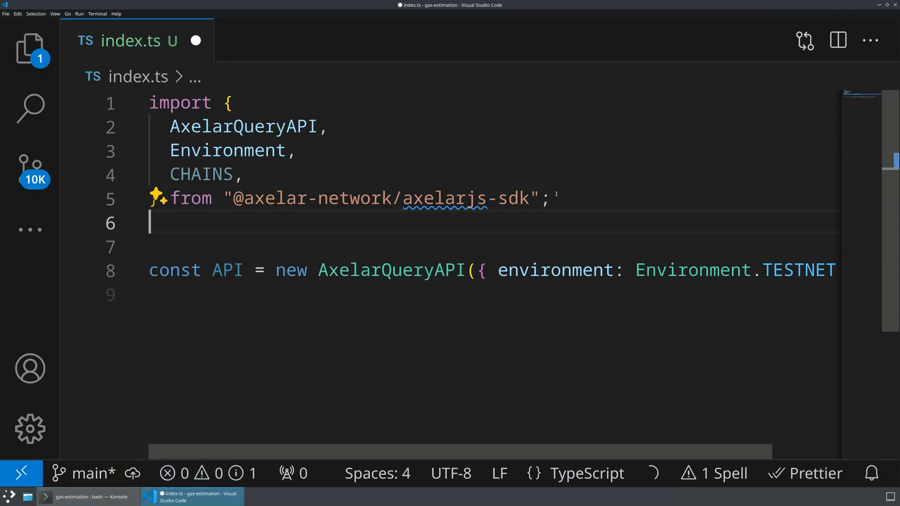
Step: Import ethers and start a payload constant using ethers' default AbiCoder encode
type("import { ethers } from \"ethers\";")
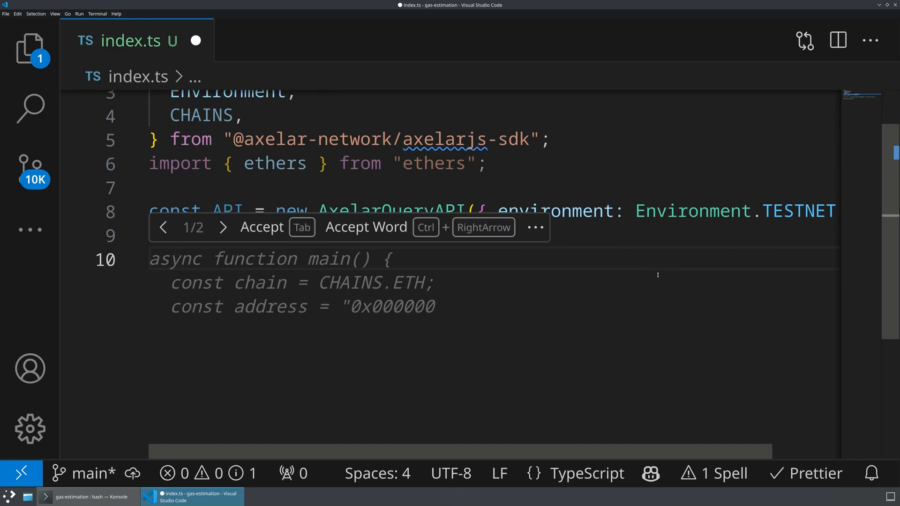
type("const pay")
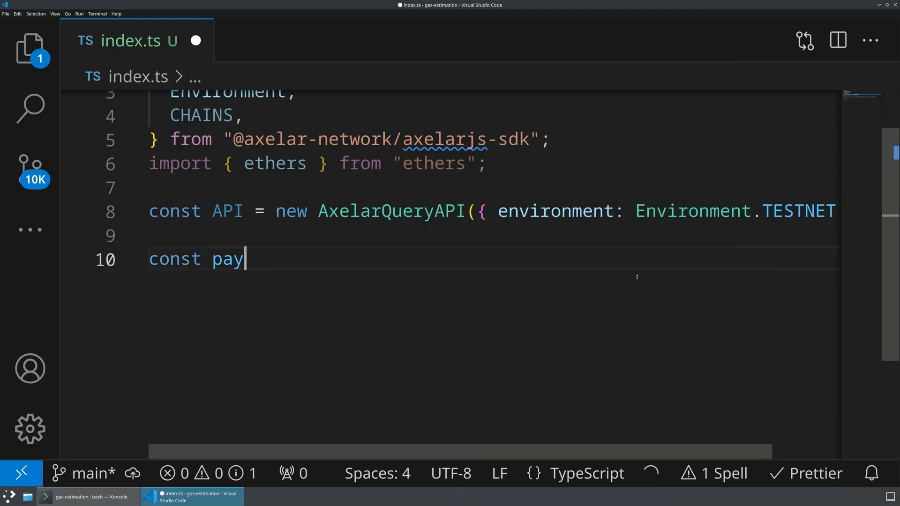
type("load = ethers.AV")
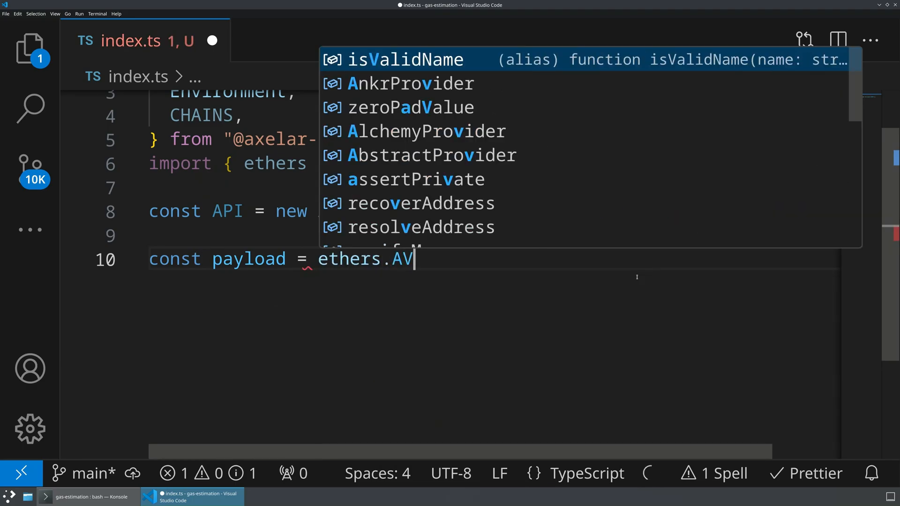
type("B")
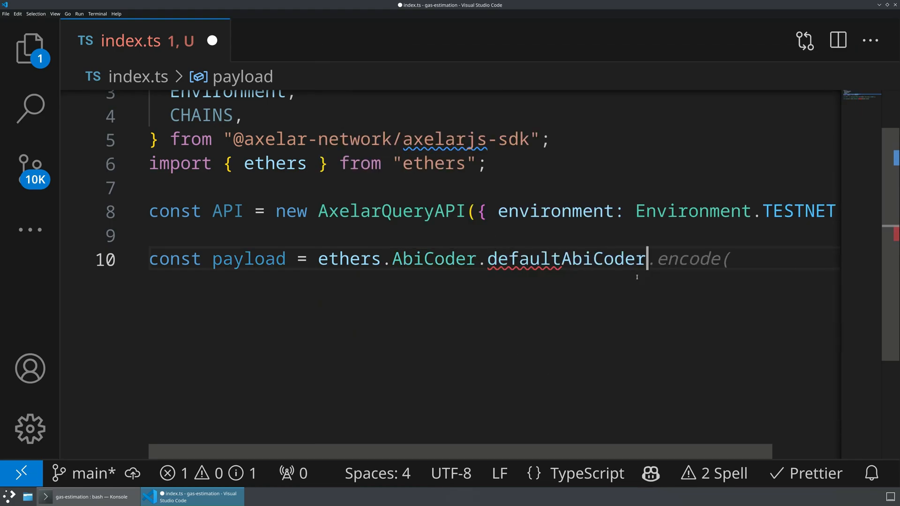
type("().encode([")
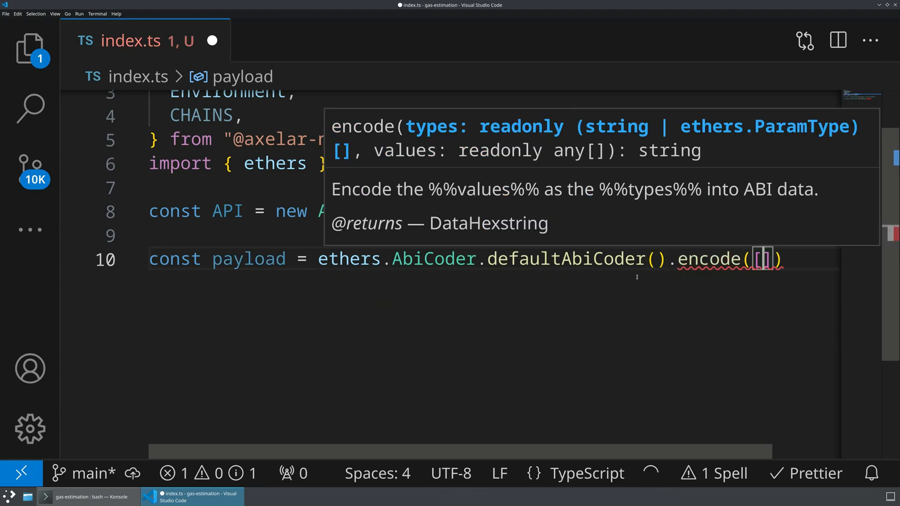
Step: Encode ["string"] with ["Hello world"] as the payload and move to the end of it
type("\"string\"[")
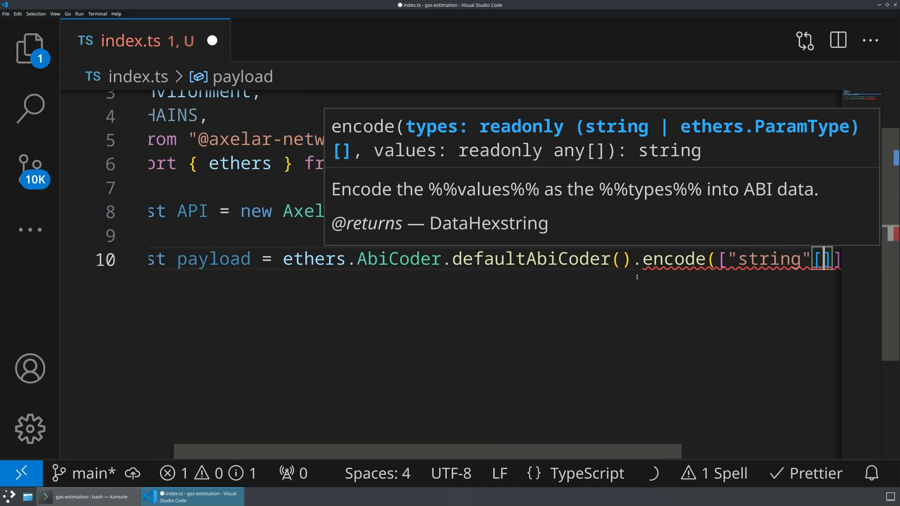
type("], '")
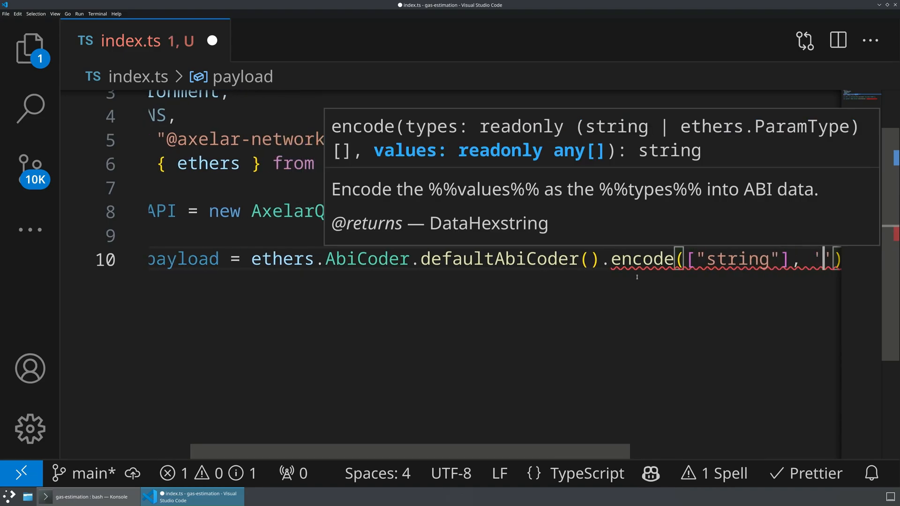
type("Hello\"]")
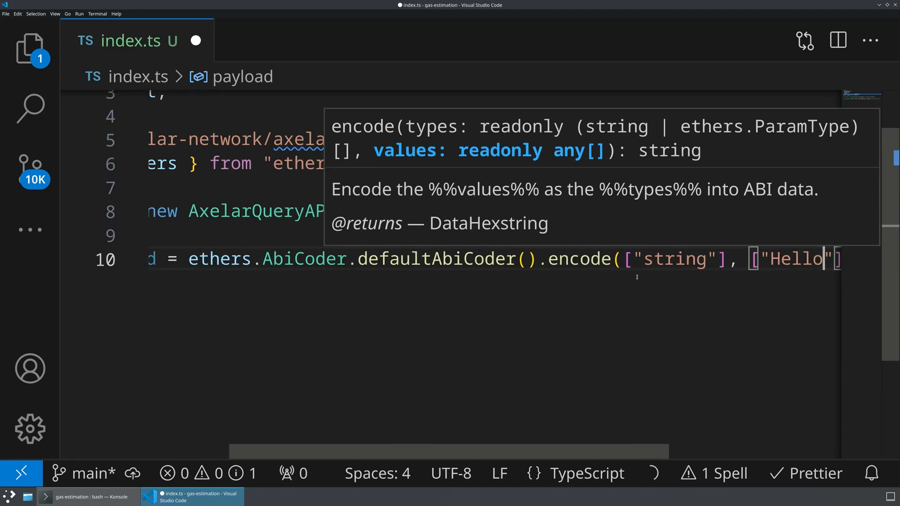
type("world\"]")
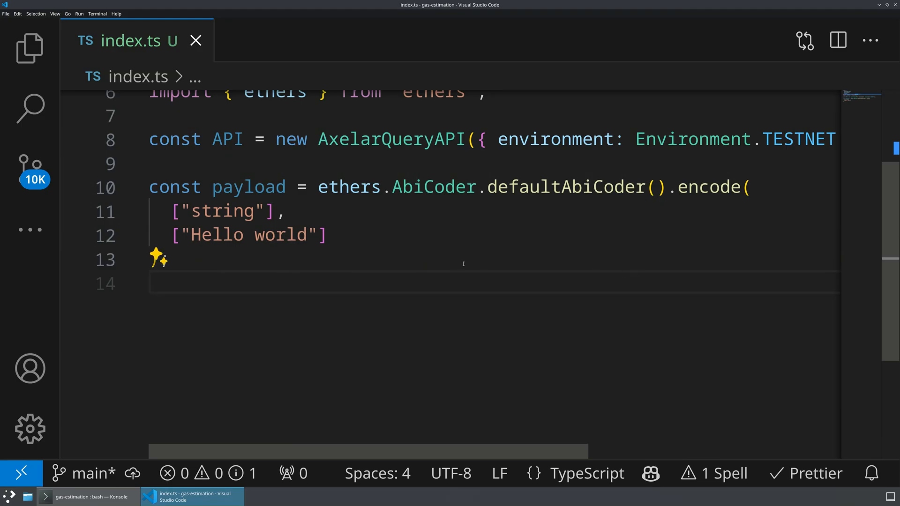
double_click(248, 187)
type(");")
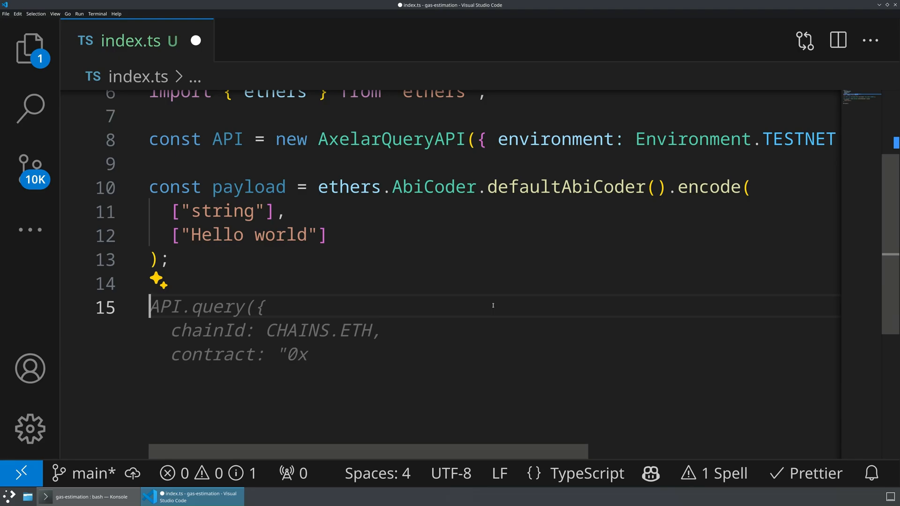
Step: Begin const response = api.estimateGasFee( with CHAINS Avalanche as the commented sourceChain
type("const response =")
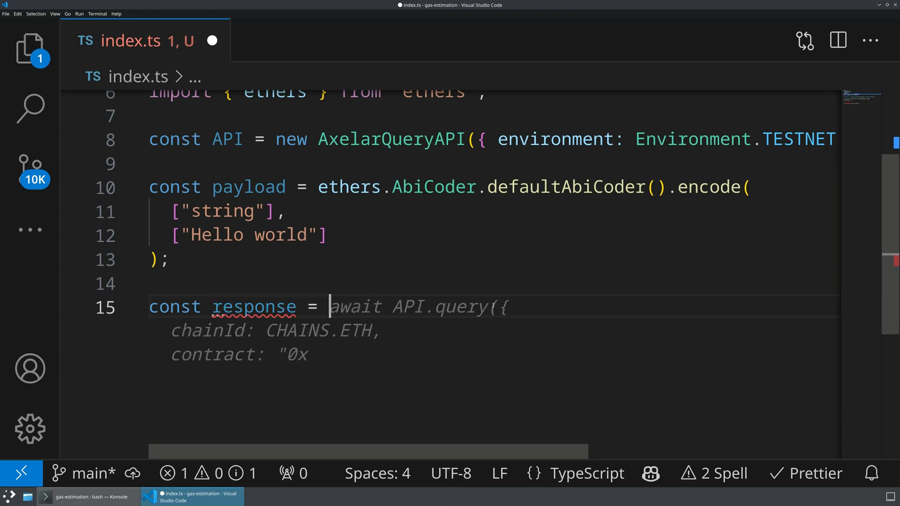
type("api.esti")
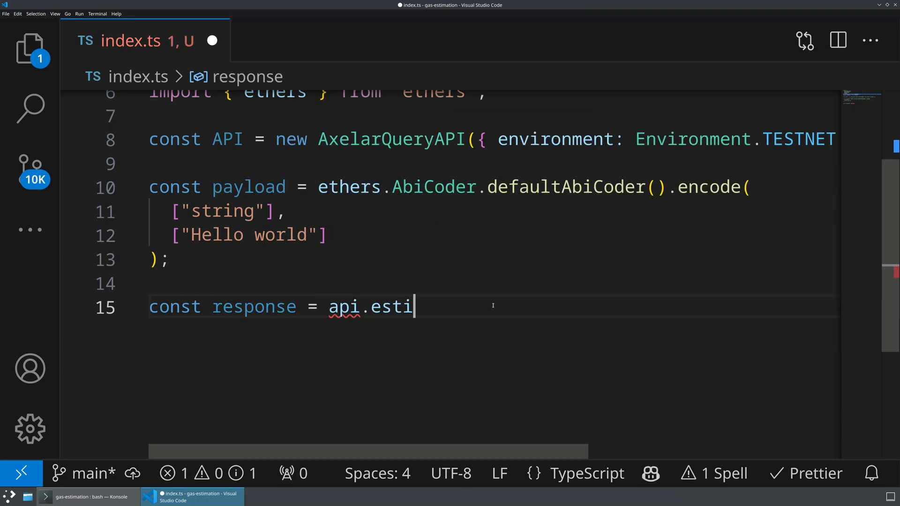
type("mateGasFee({")
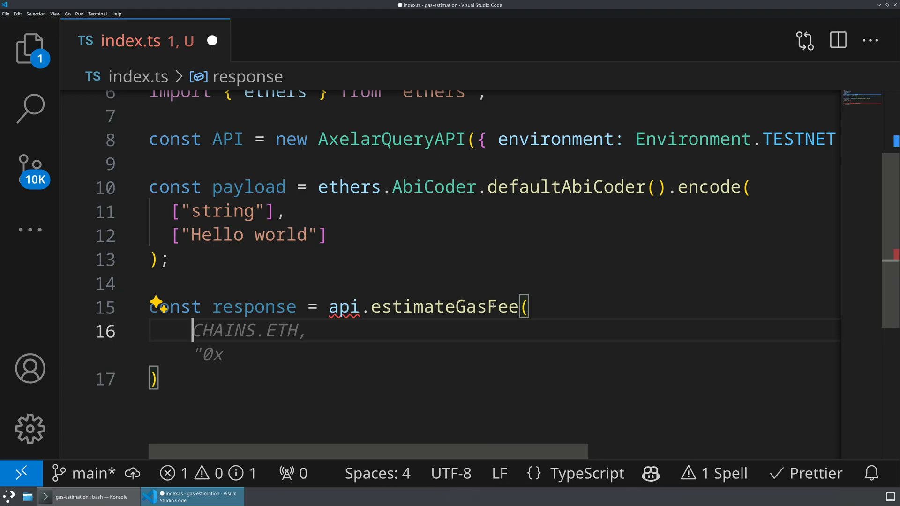
type("CHAINS.TEST")
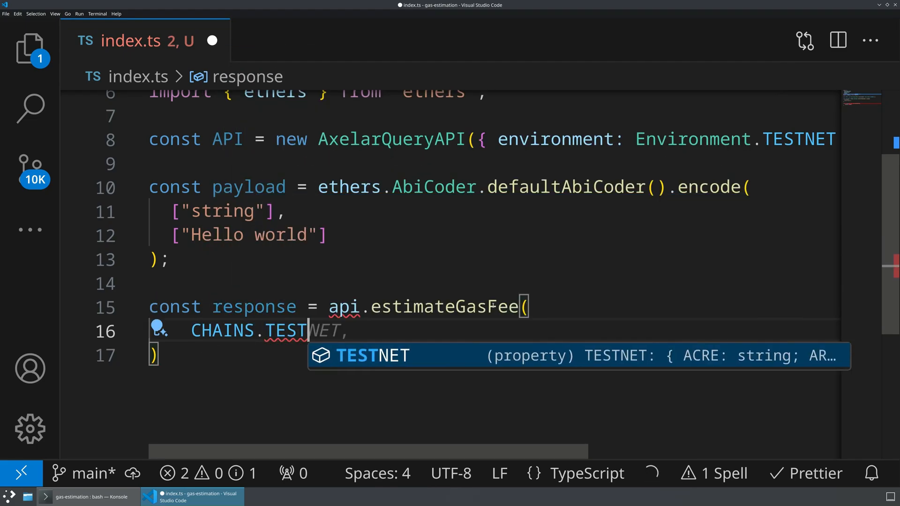
type(".Ava")
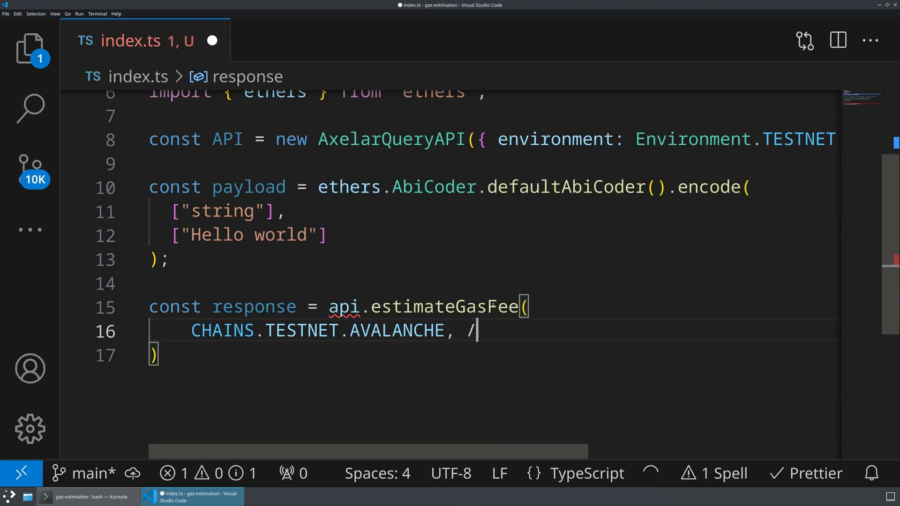
type("/ sourceChain")
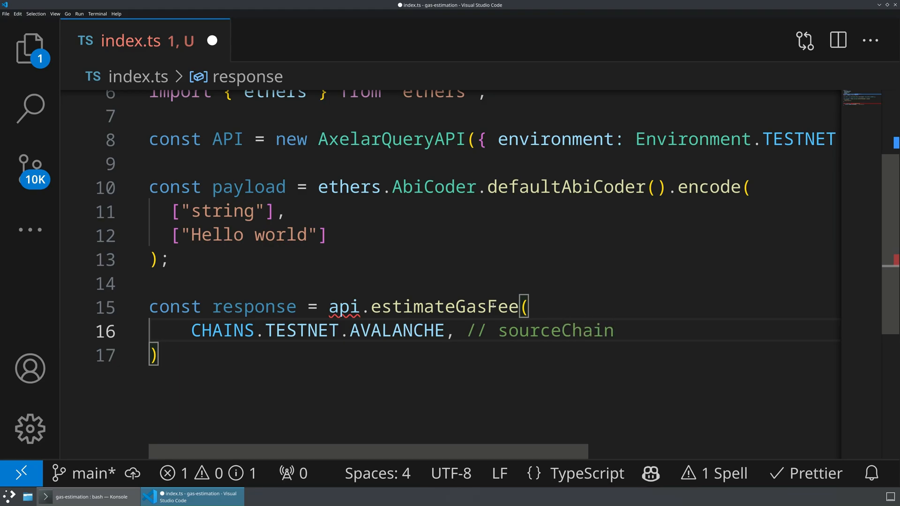
type("CHAINS")
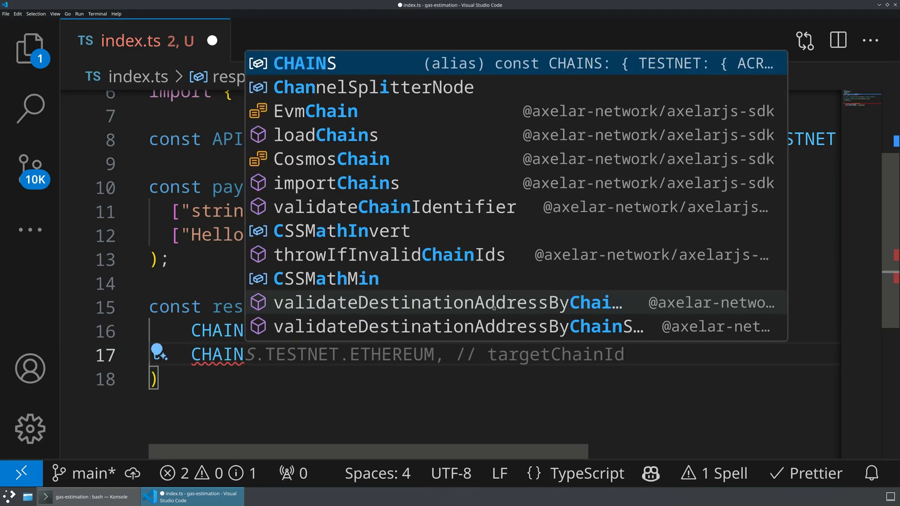
Step: Set BASE_SEPOLIA as destinationChainId, 700000 gas and a 1.1 multiplier with comments
key("Escape")
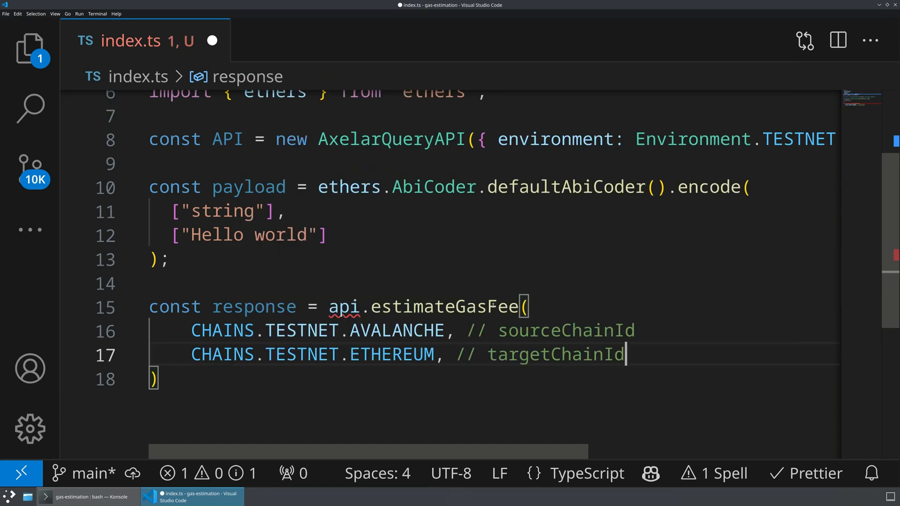
double_click(392, 355)
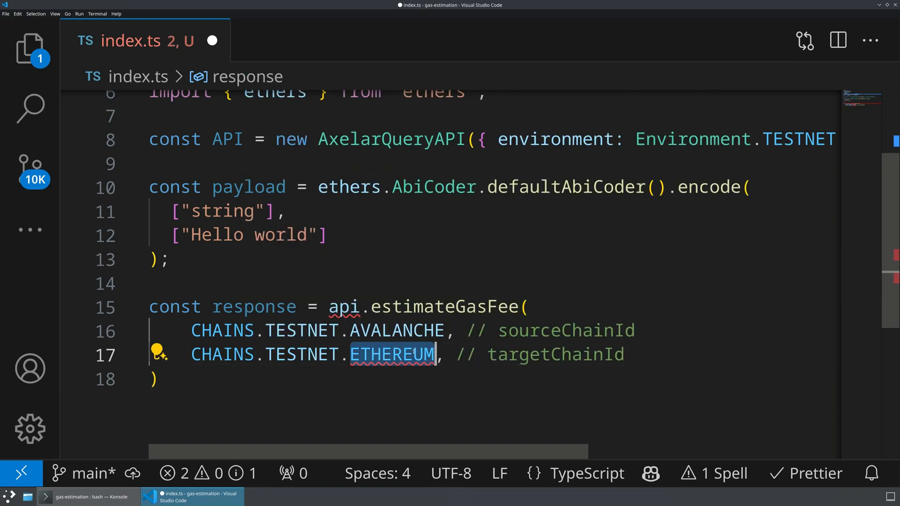
type("BASE_SEPOLIA")
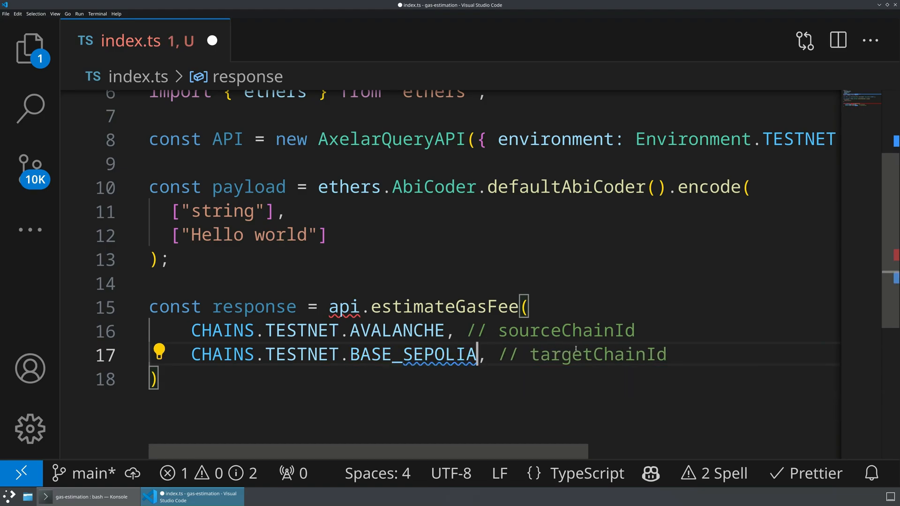
type("destin")
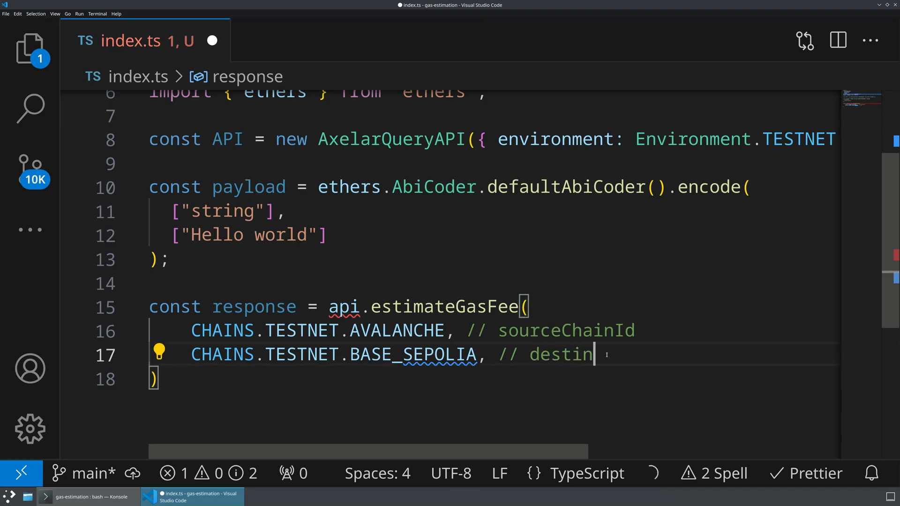
type("ationChainId")
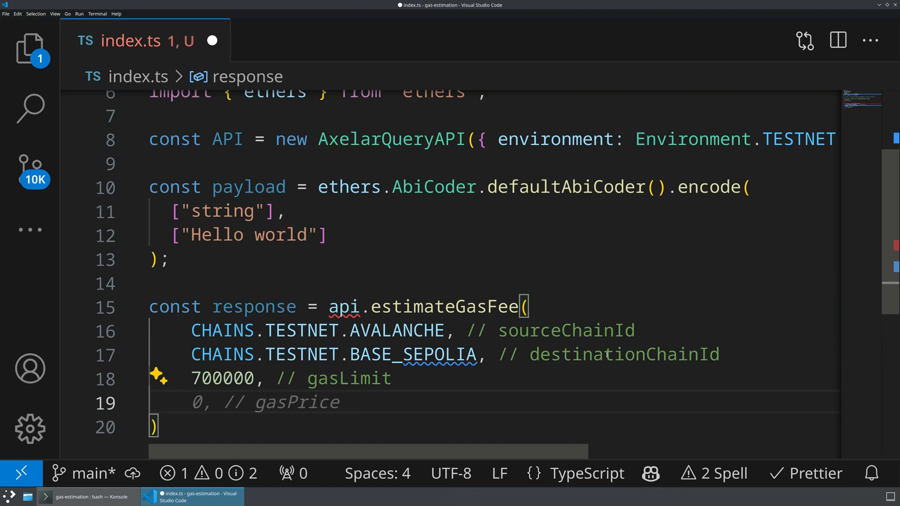
type("1.1")
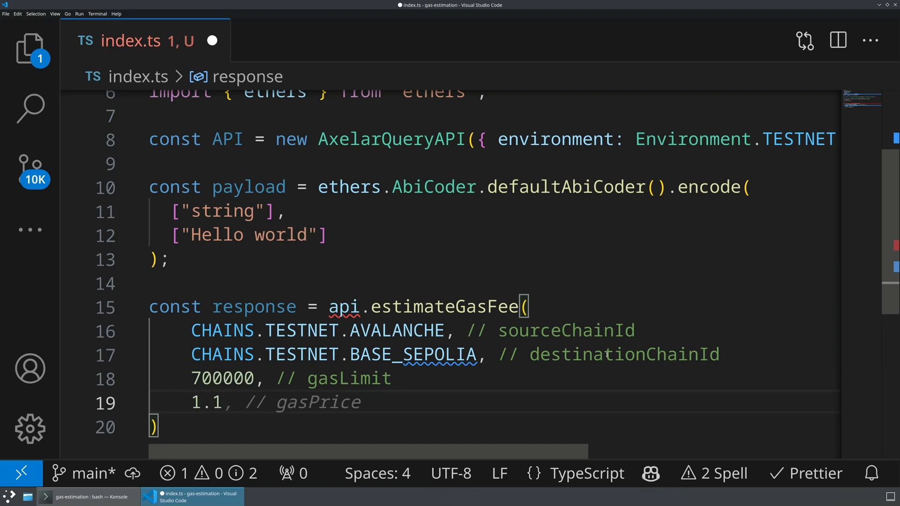
left_click(247, 402)
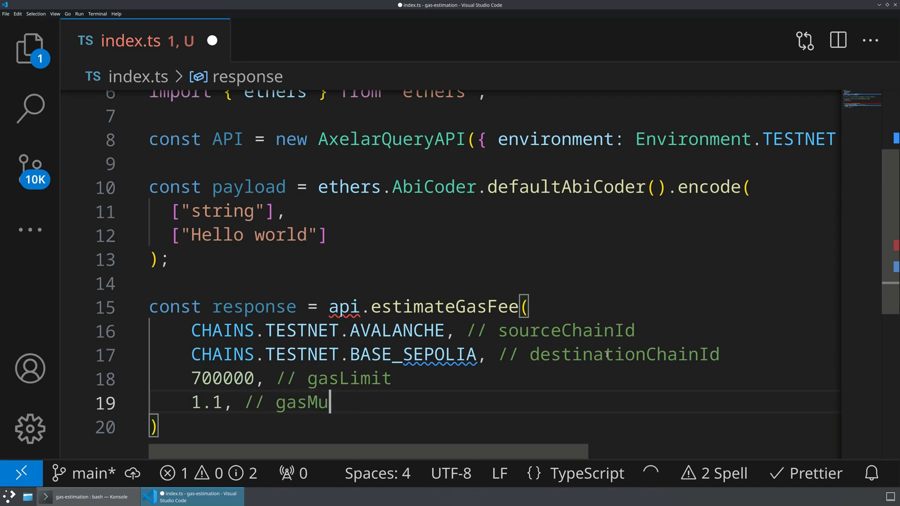
type("ltiplier")
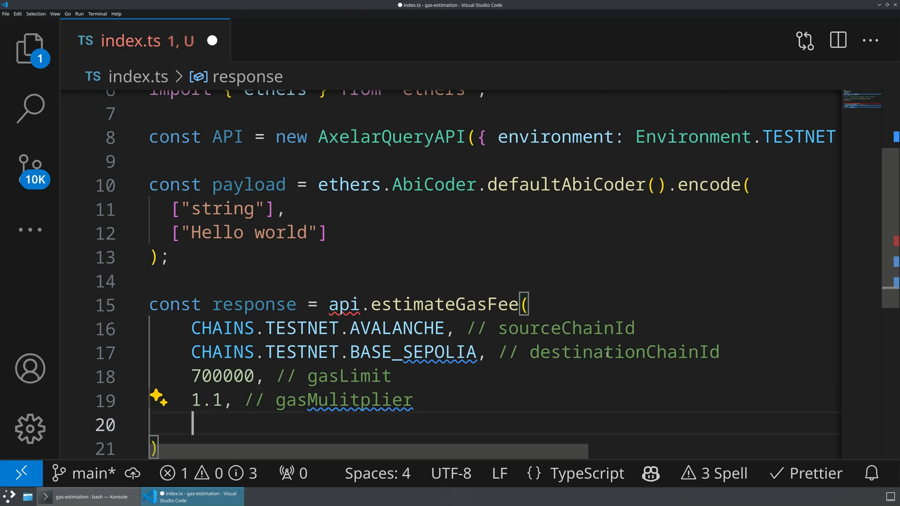
Step: Add source chain token symbol, two undefined gas price arguments and the payload with comments
type("//")
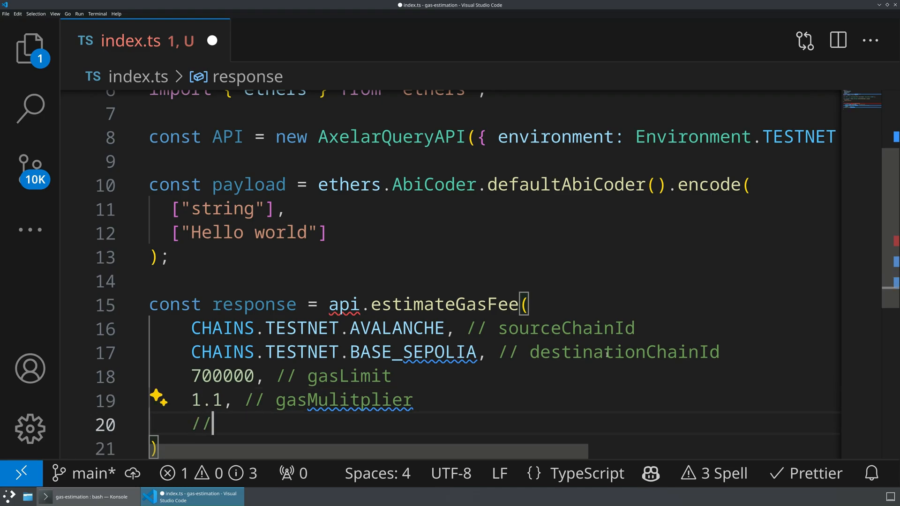
type("source ch")
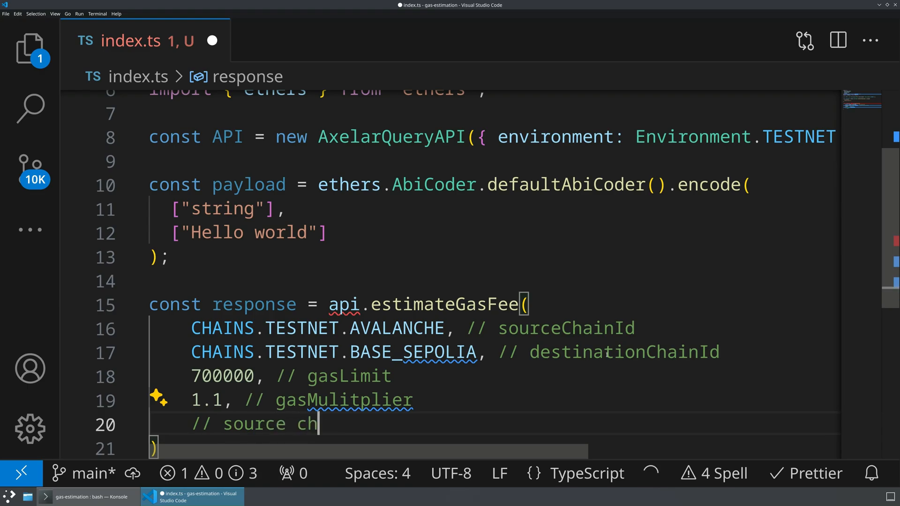
type("ainTok")
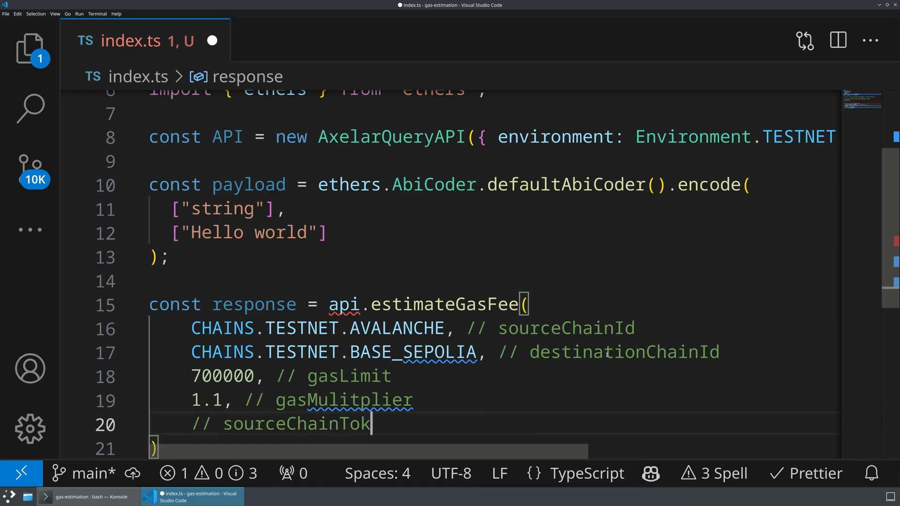
type("enSy,")
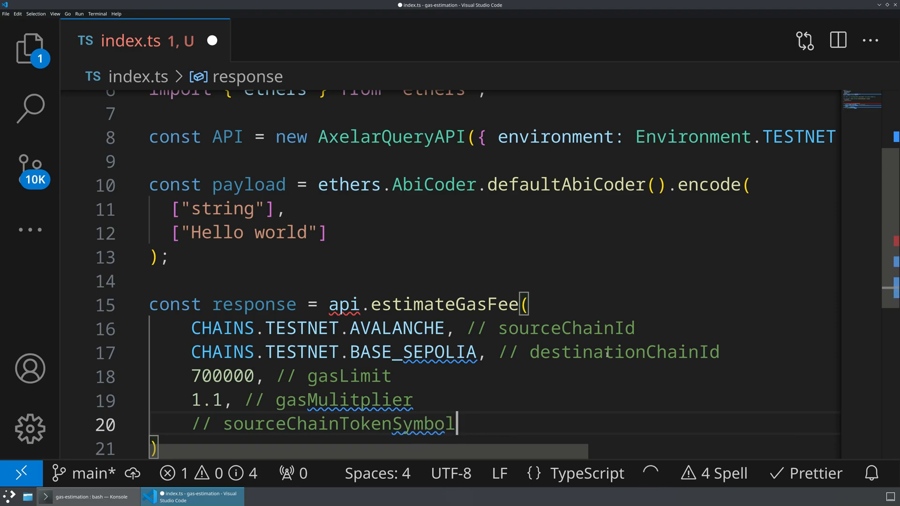
type("undefined")
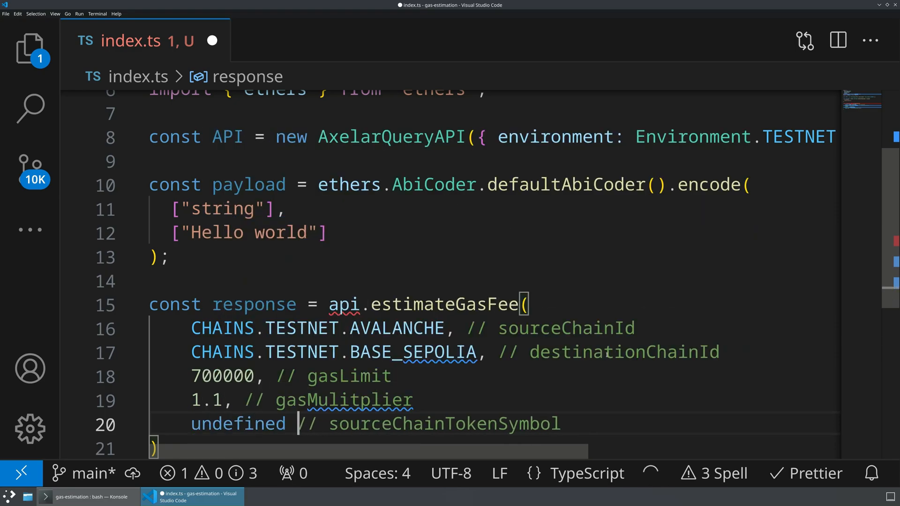
type("undefined, // minGsaP")
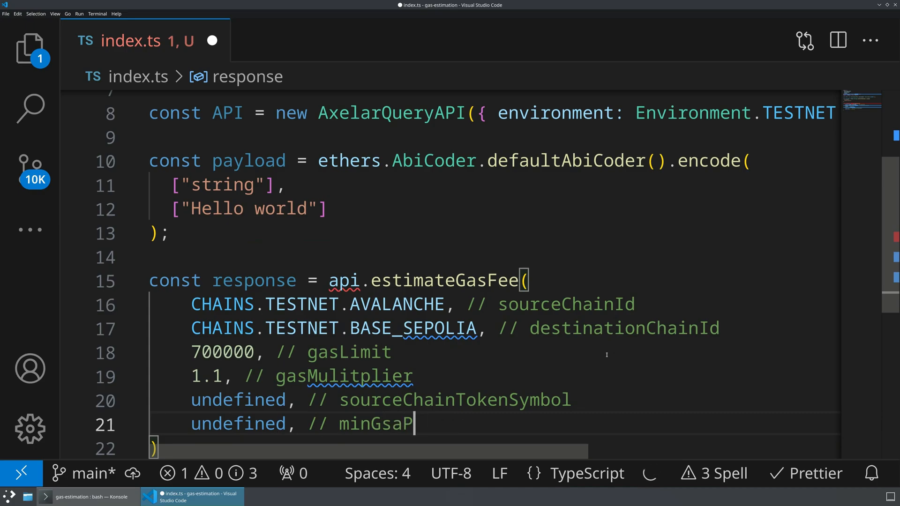
type("rice")
type("payload")
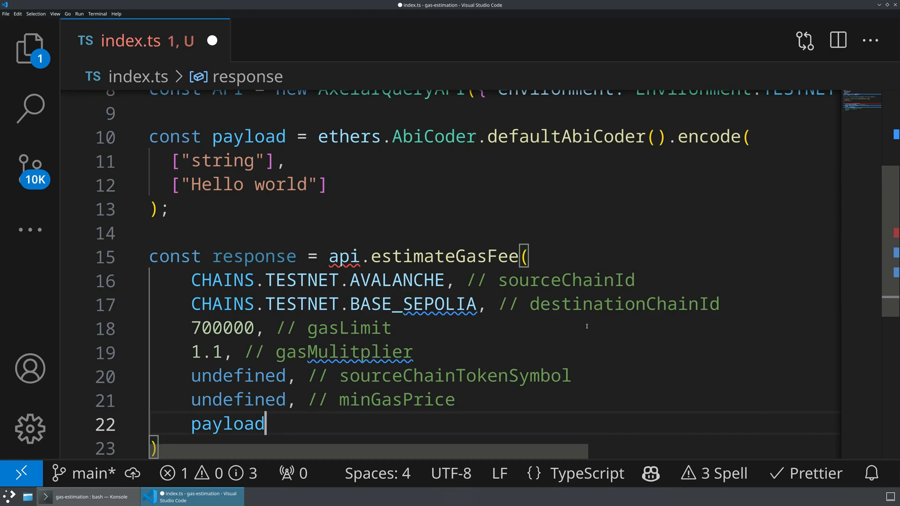
type("AB")
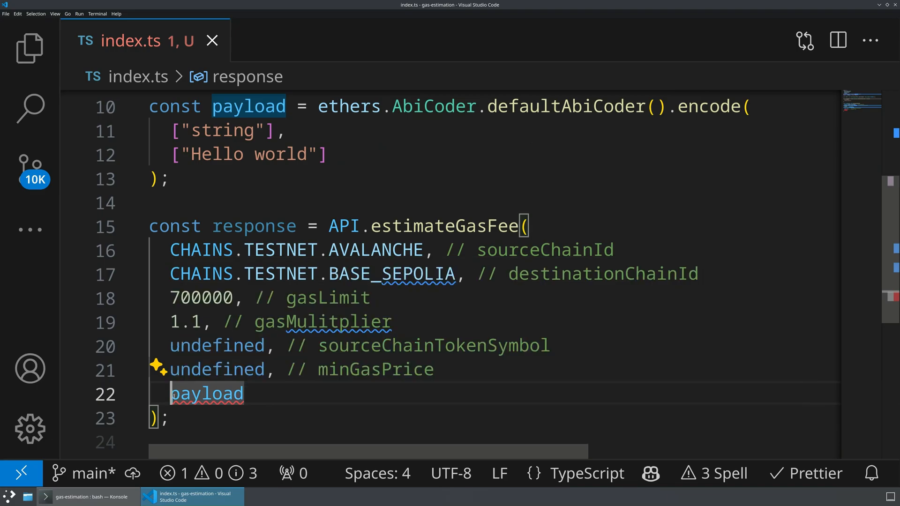
Step: Cast the payload argument to <any>, clearing the estimateGasFee type error
type("<any>")
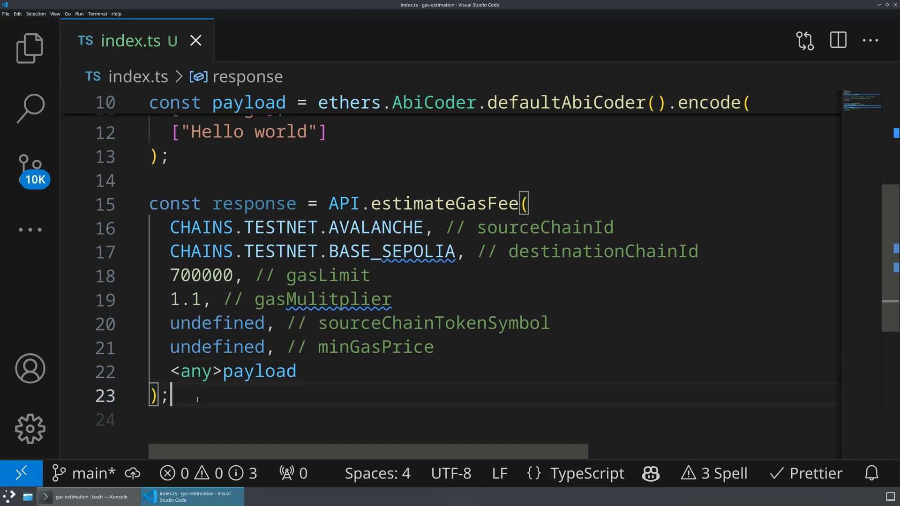
mouse_move(338, 299)
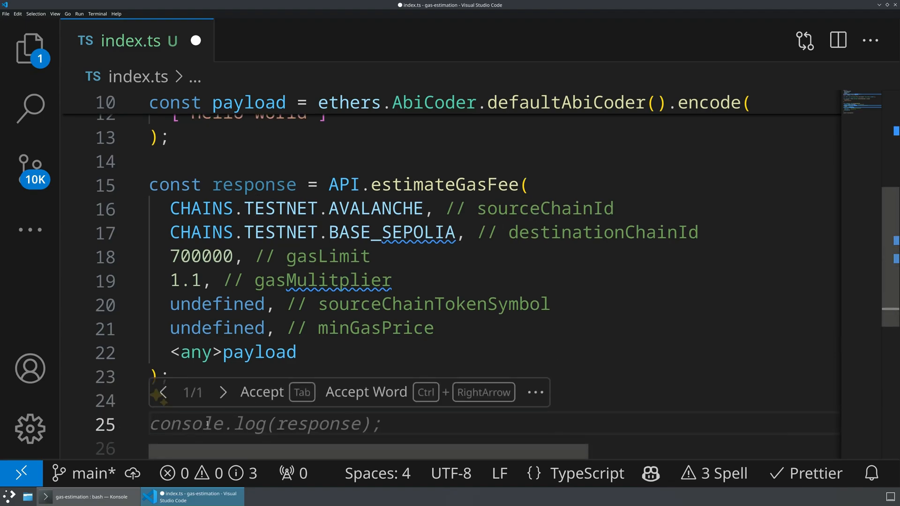
Step: Chain response.then logging "result was" and .catch with console.error "error was"
type("response.")
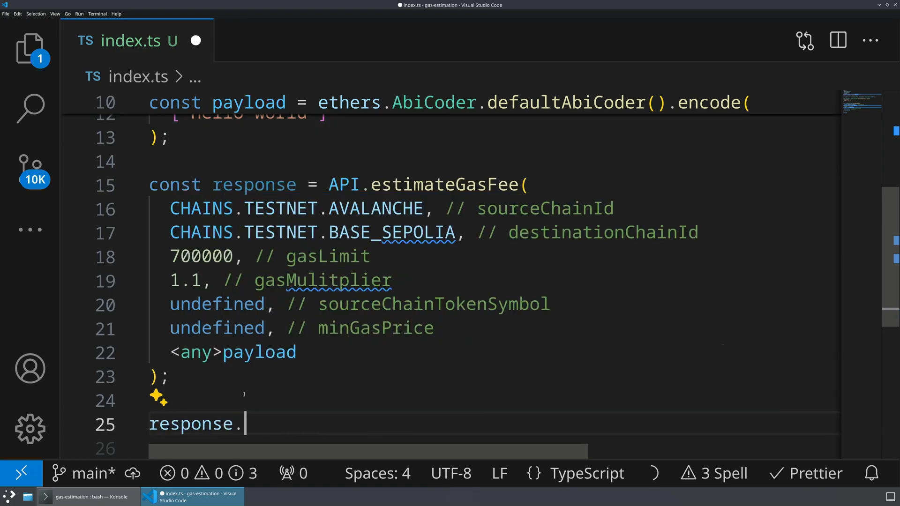
type("then((res) => {")
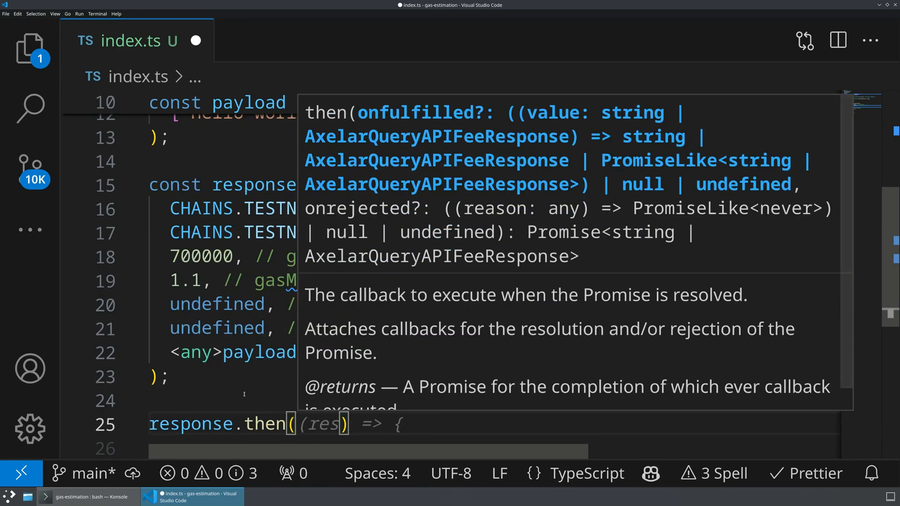
type("c")
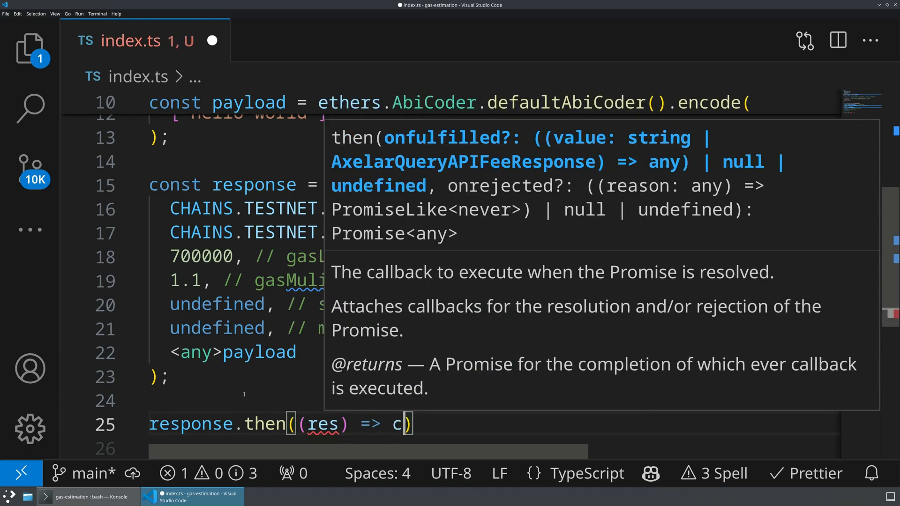
type("onsole.log('Estimated gas fee:', res.data")
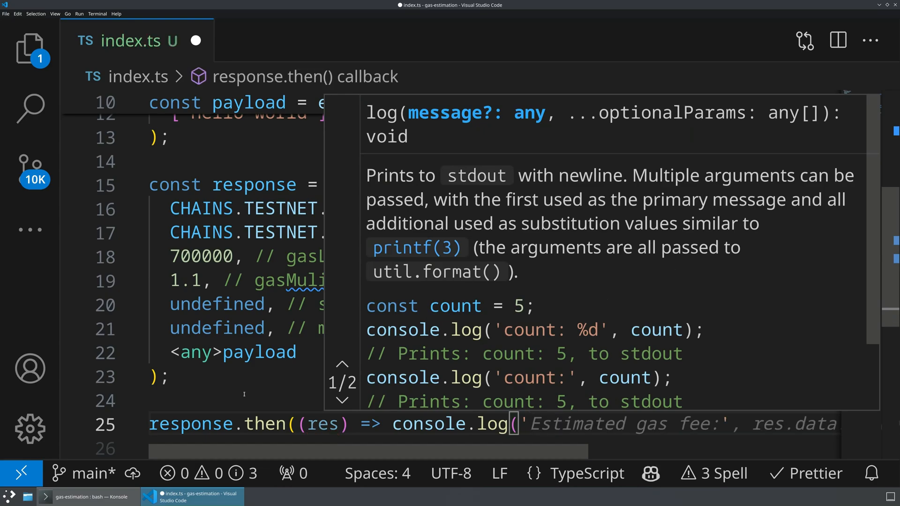
type("result was', res));")
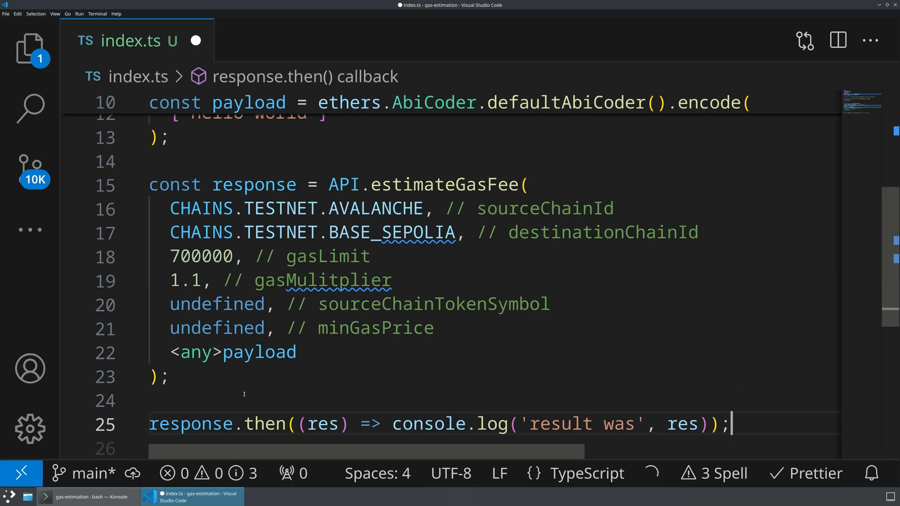
type(".catch((err)")
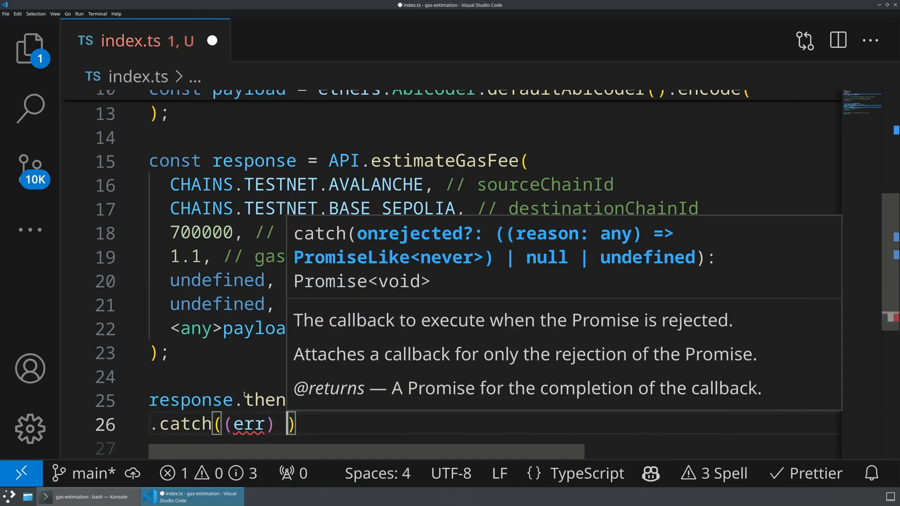
type("=> console.err")
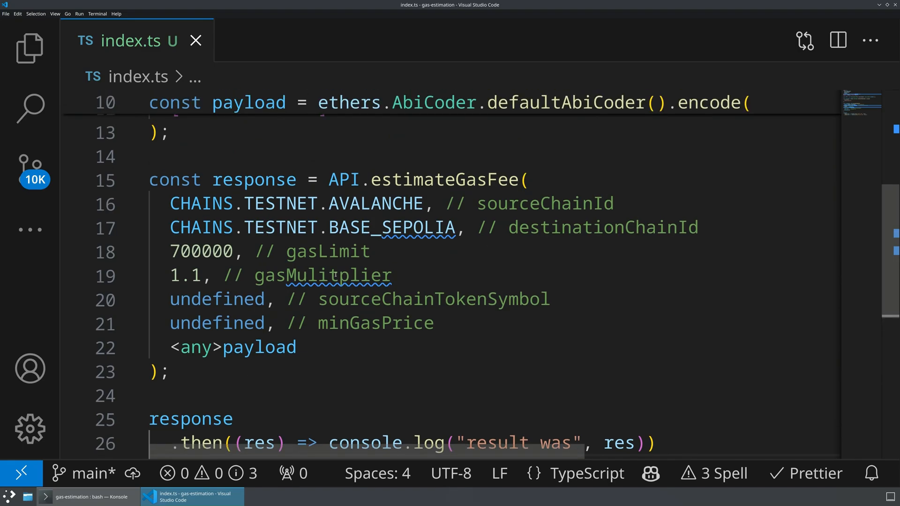
Step: Scroll back over the finished index.ts and switch to the Konsole terminal
scroll("up", 3)
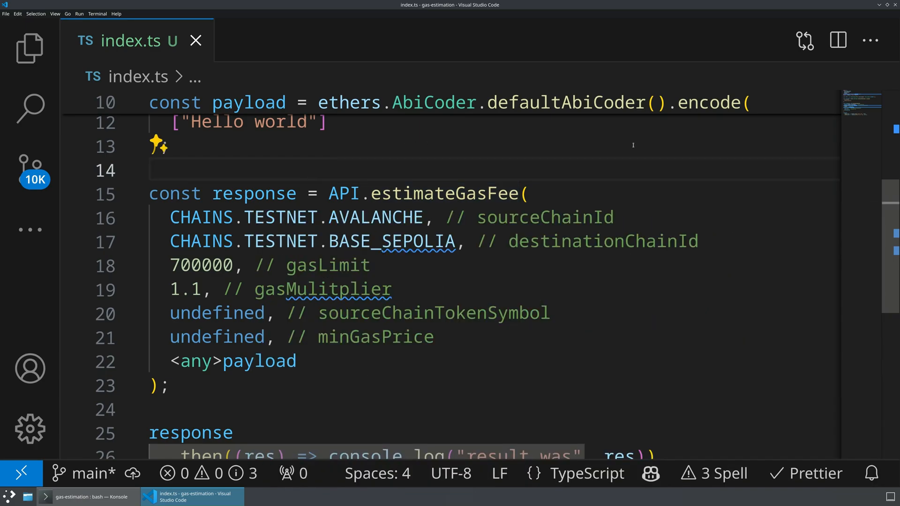
mouse_move(685, 221)
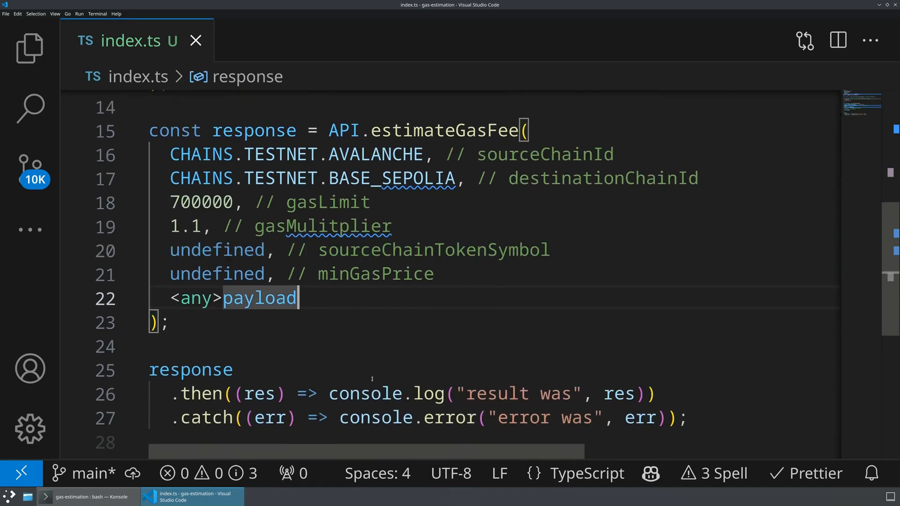
left_click(87, 496)
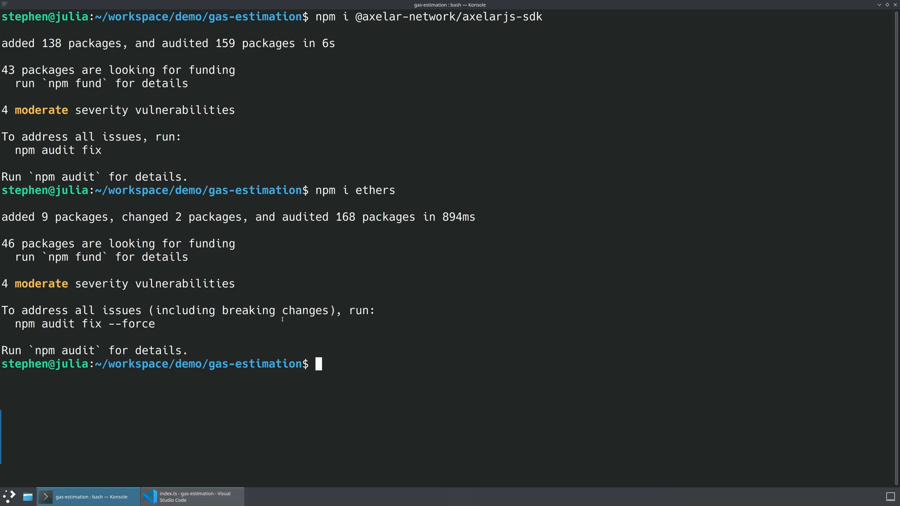
Step: Clear Konsole and run npx ts-node index.ts to print the gas fee estimate
type("c")
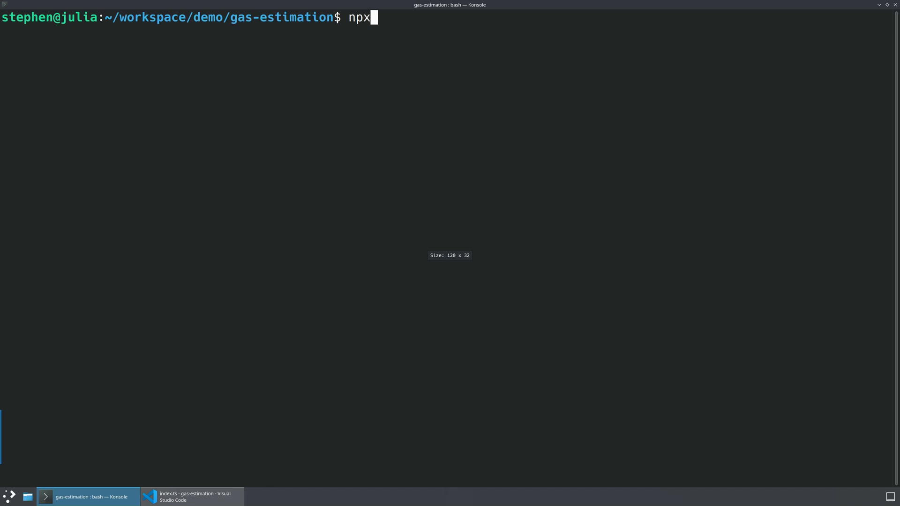
type("ts-ndo")
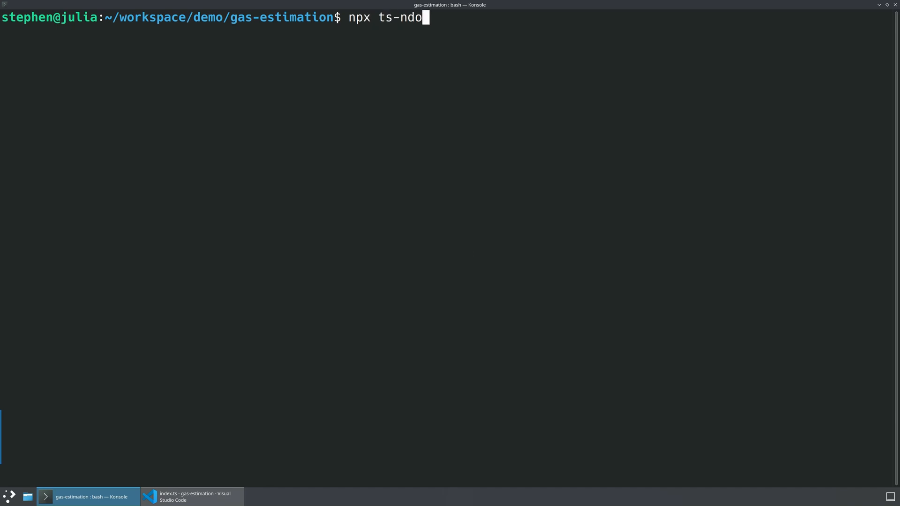
type("de index.ts")
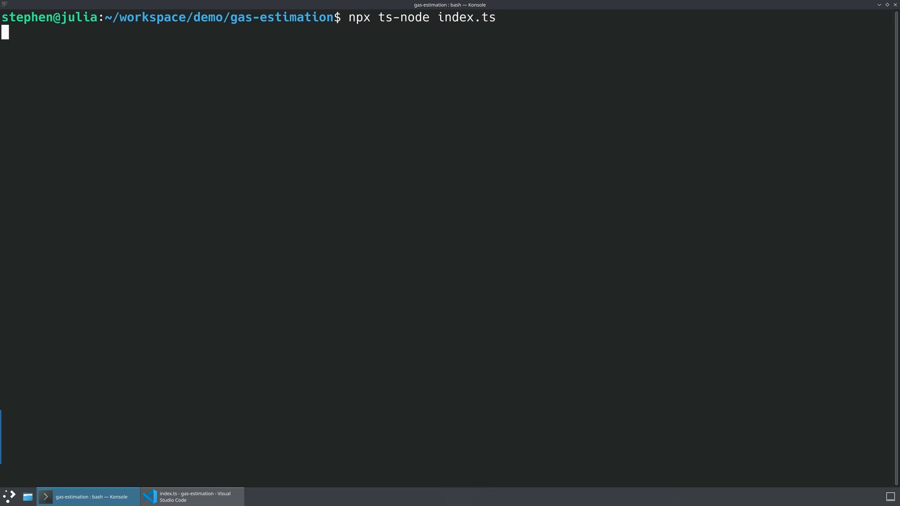
left_click(191, 496)
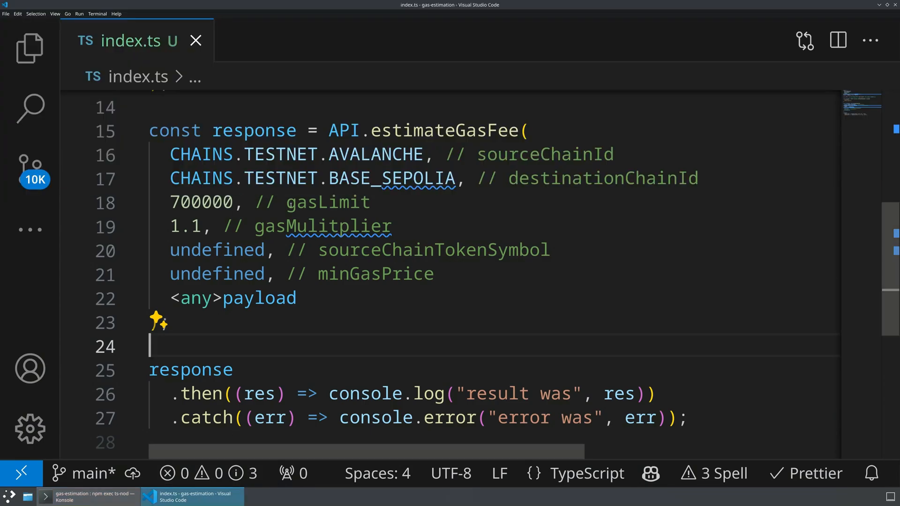
scroll("up", 3)
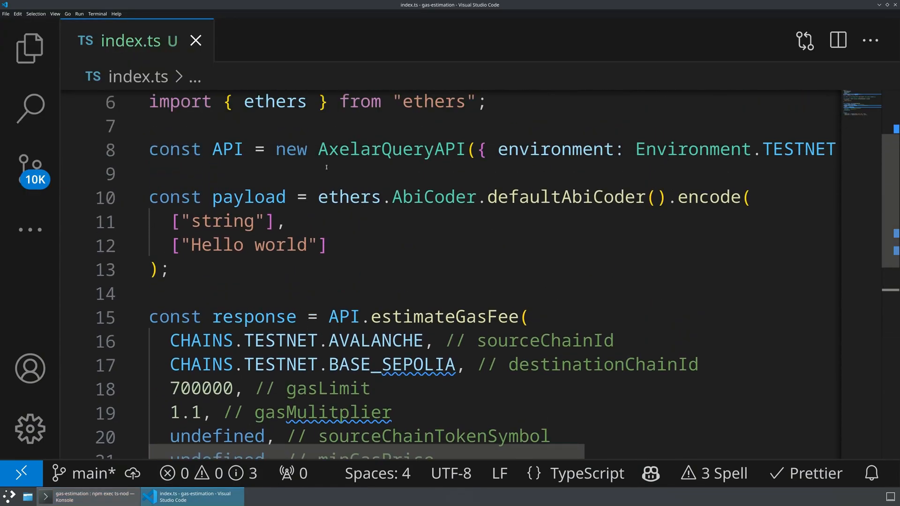
scroll("down", 3)
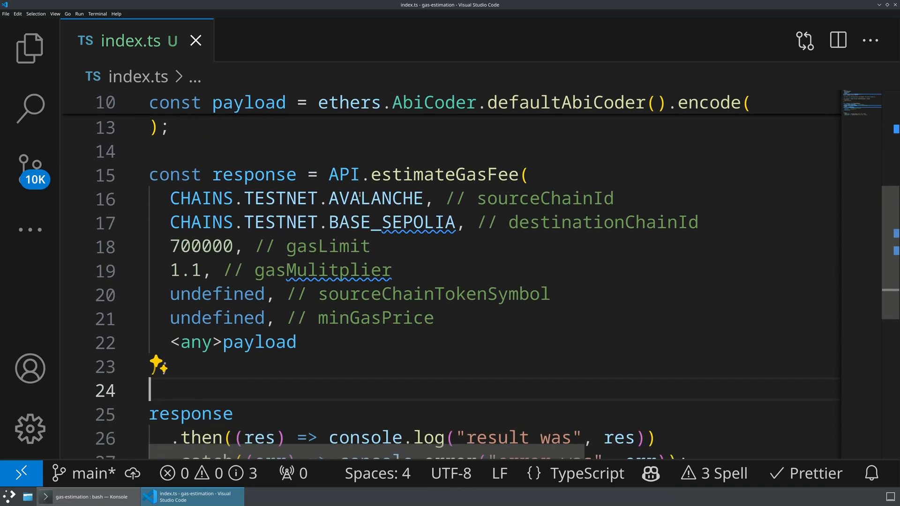
scroll("down", 3)
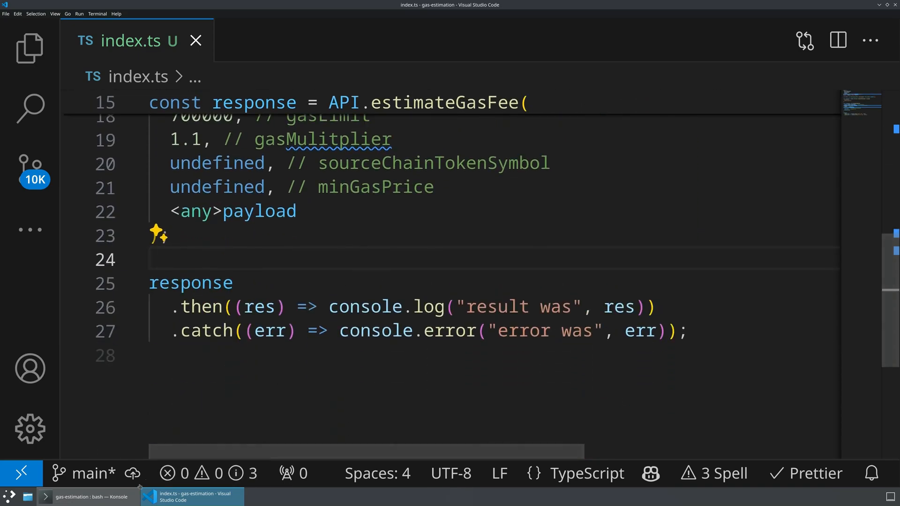
left_click(87, 496)
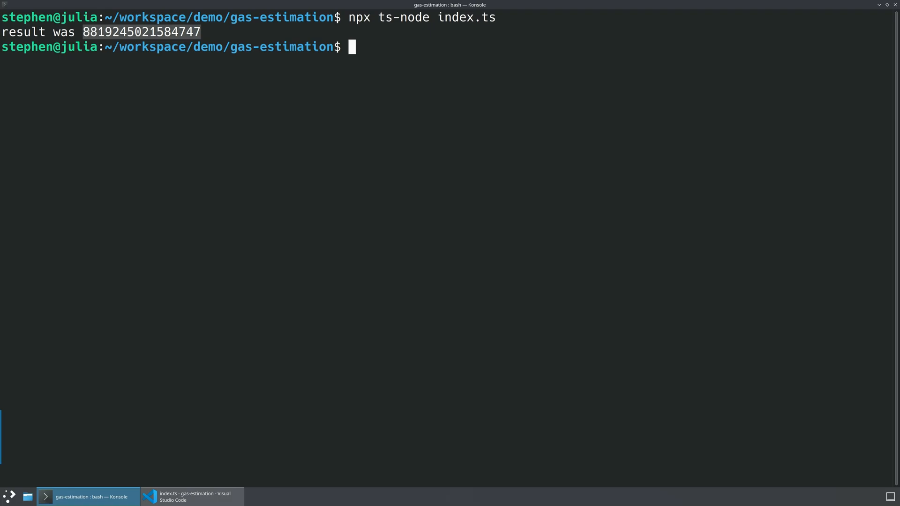
mouse_move(191, 496)
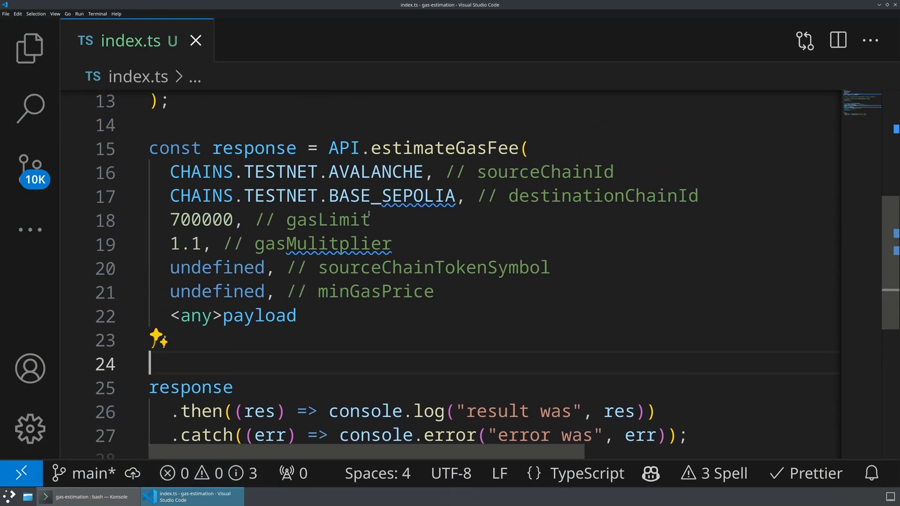
Step: Check the terminal output, then close the estimateGasFee call with ); on line 23
left_click(86, 496)
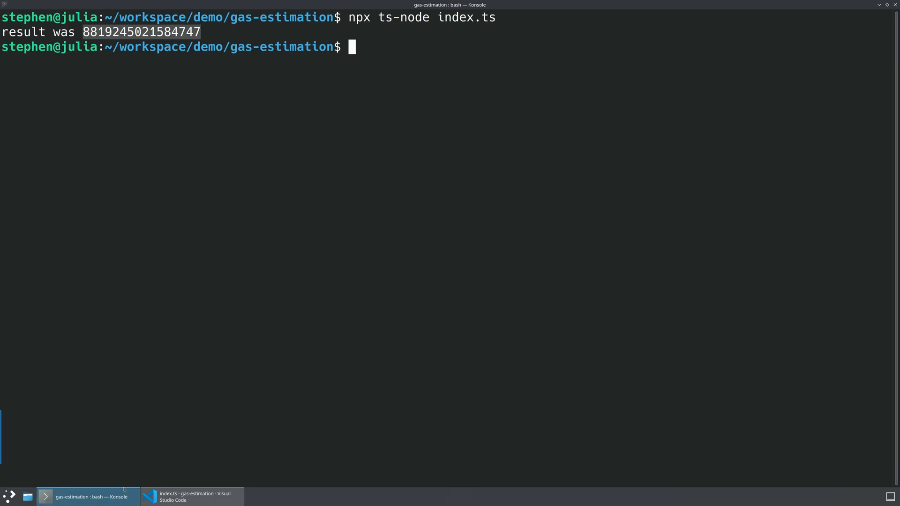
mouse_move(269, 74)
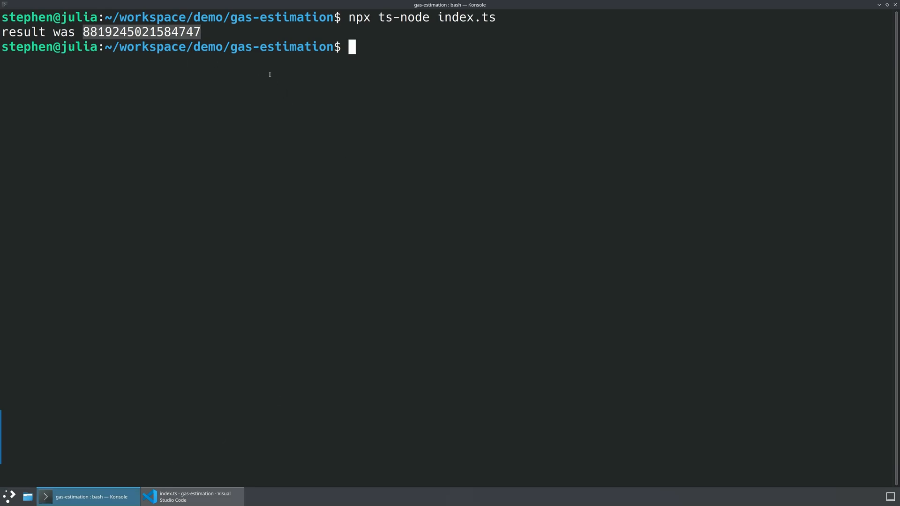
left_click(191, 496)
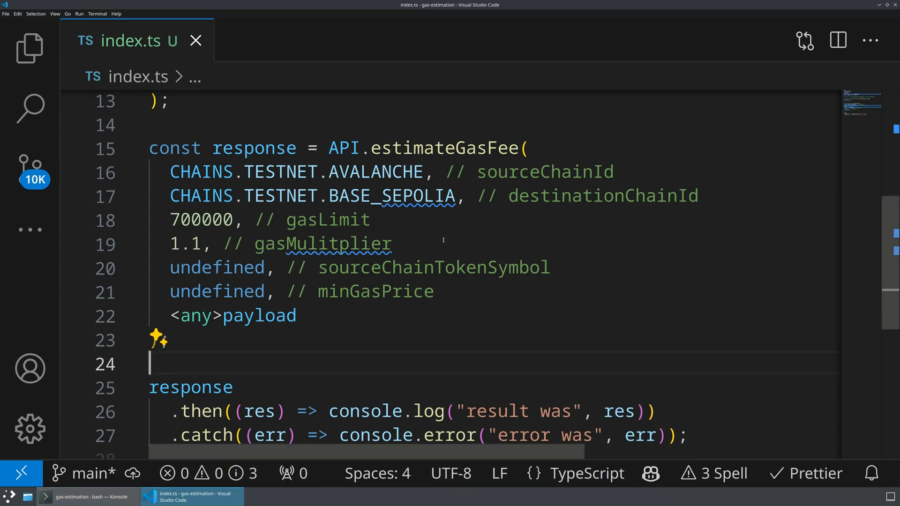
scroll("down", 3)
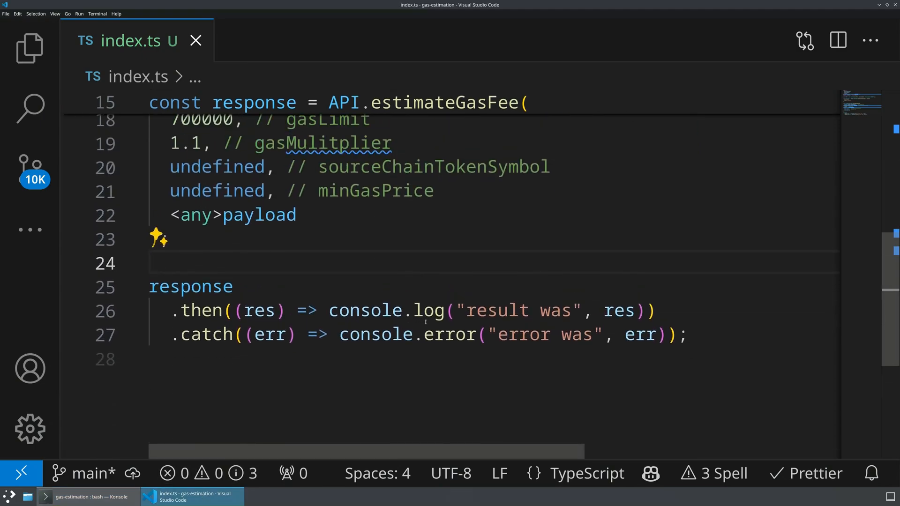
type(");")
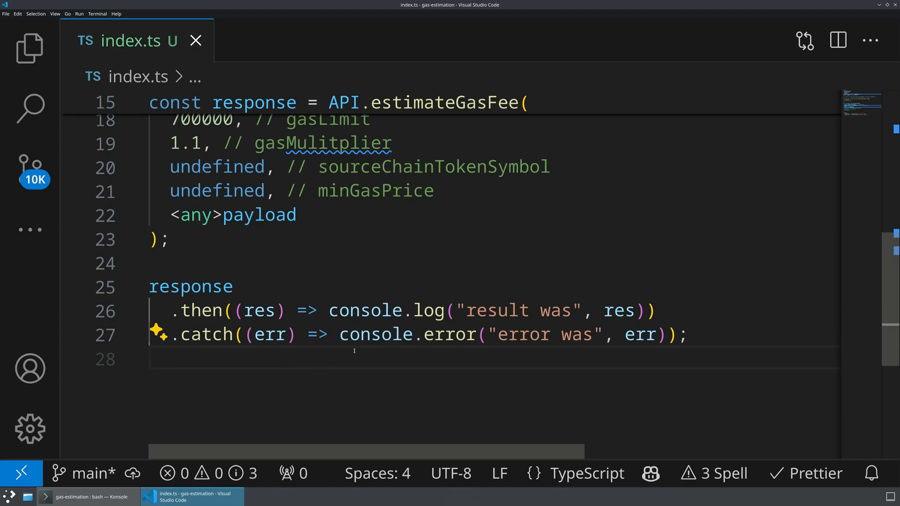
Step: Scroll the finished index.ts back up to its imports
scroll("up", 3)
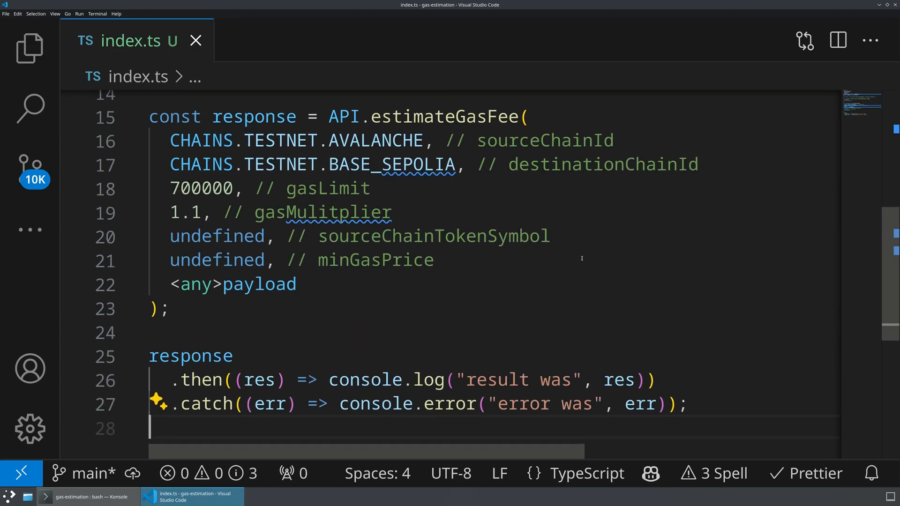
scroll("up", 3)
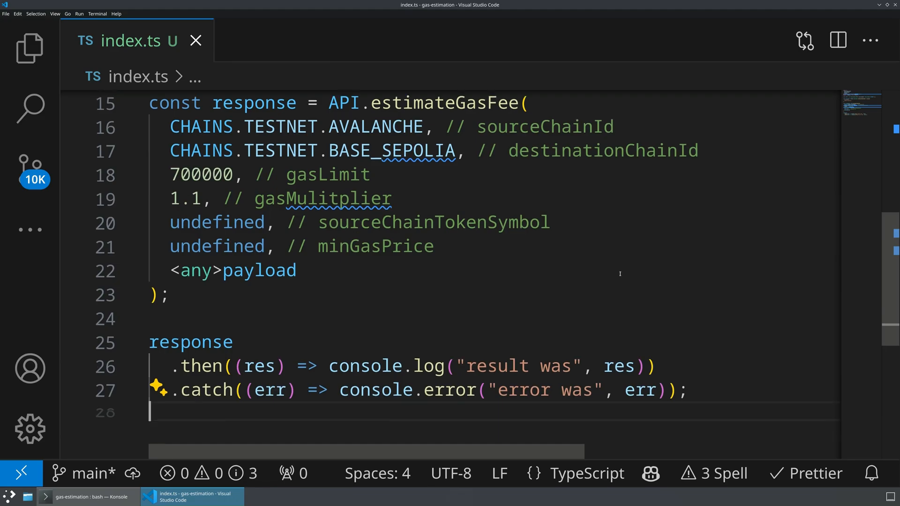
scroll("up", 3)
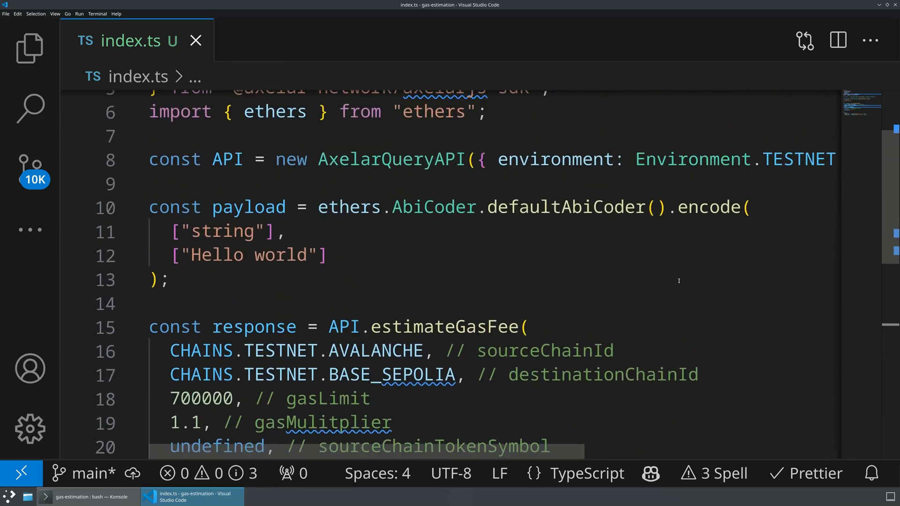
scroll("up", 3)
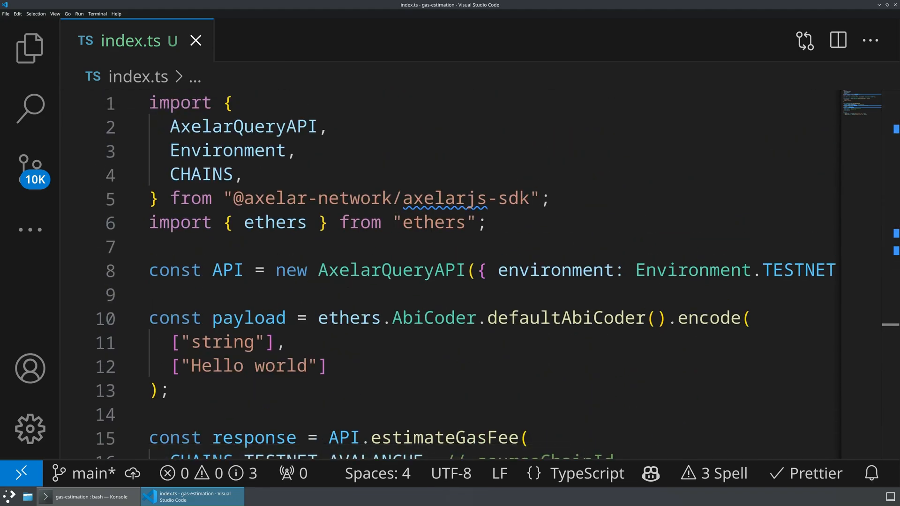